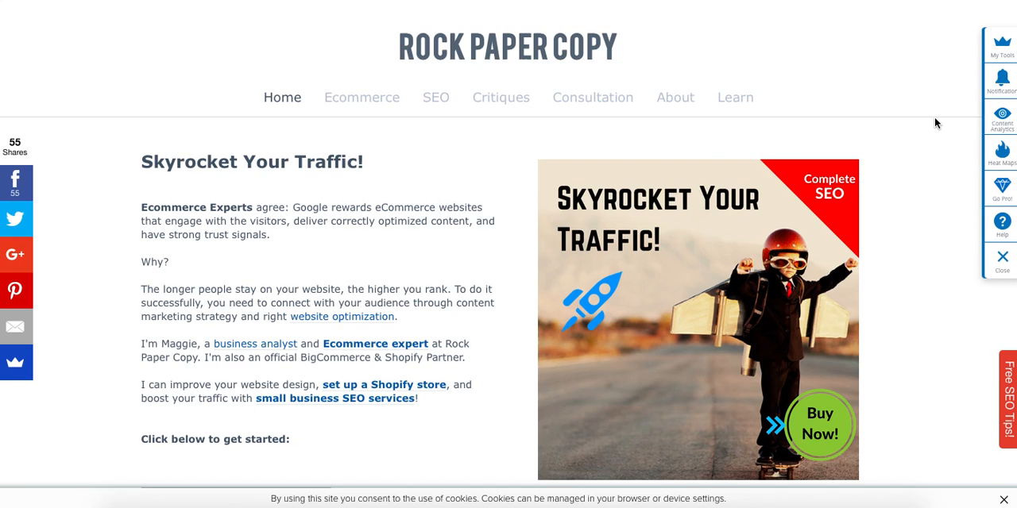
mouse_move(957, 117)
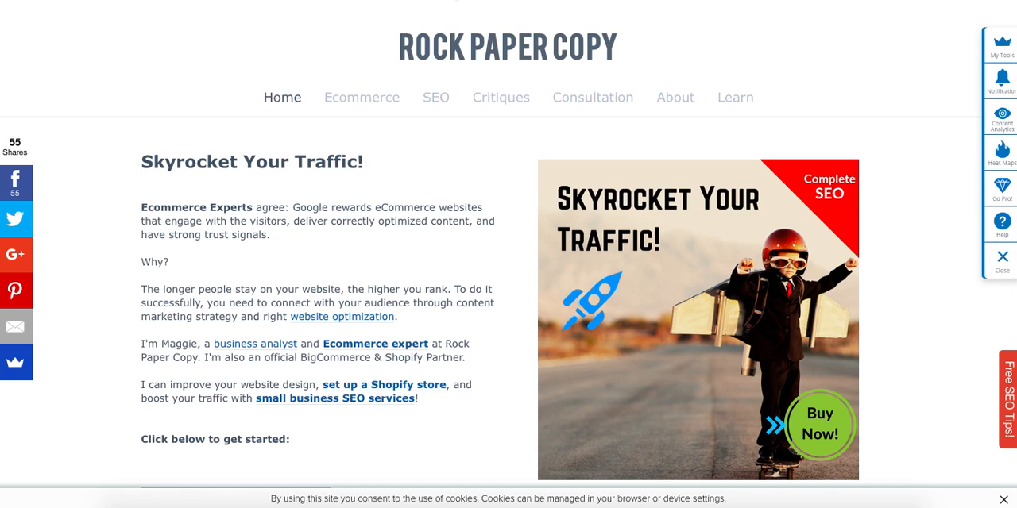
mouse_move(839, 57)
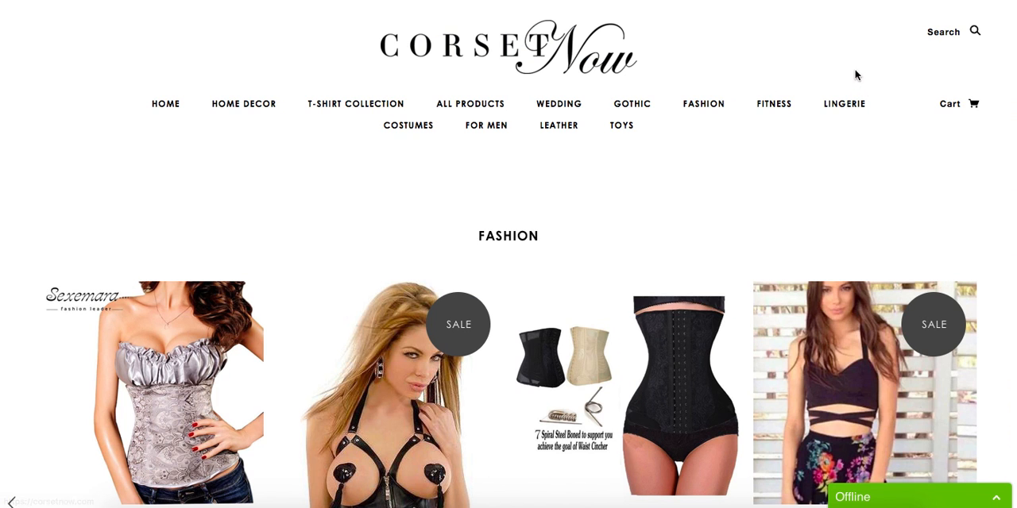
mouse_move(821, 58)
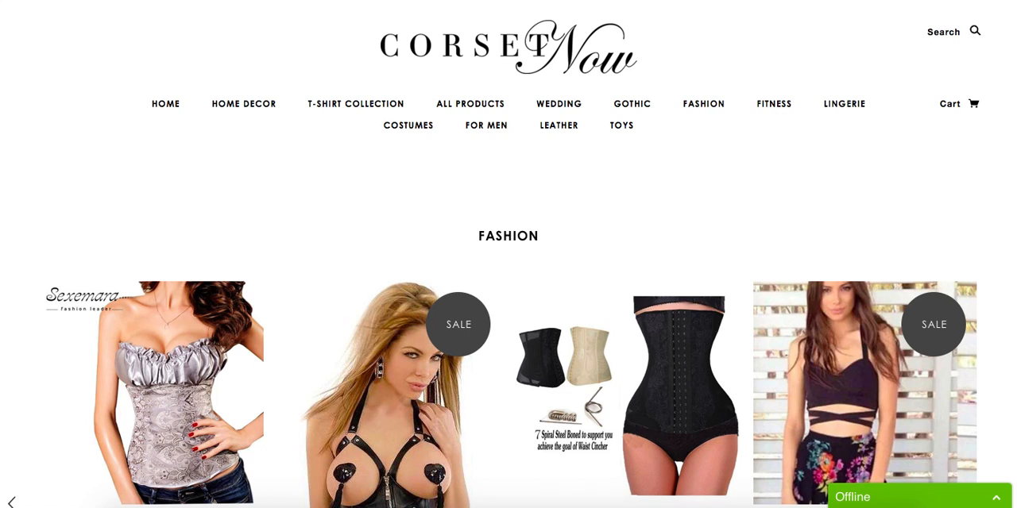
scroll(down, 3)
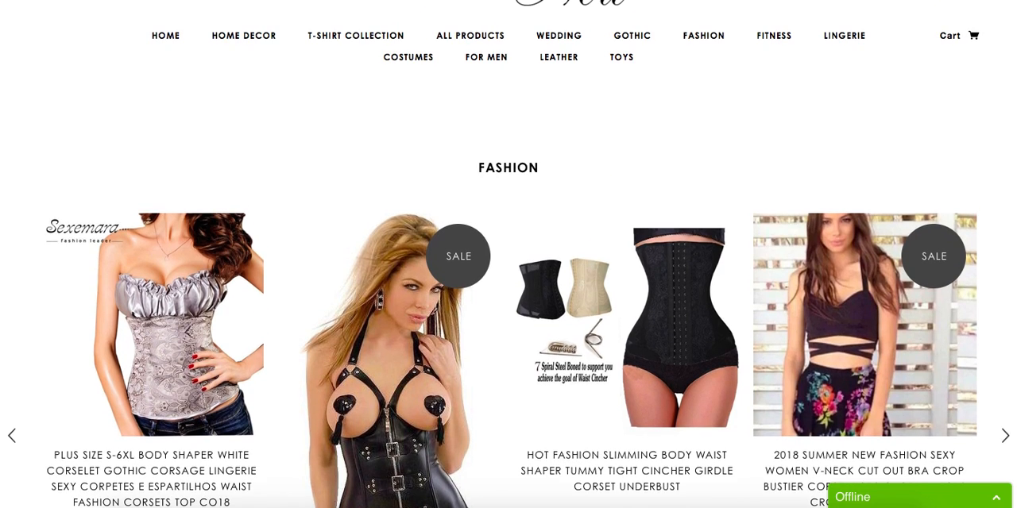
scroll(down, 3)
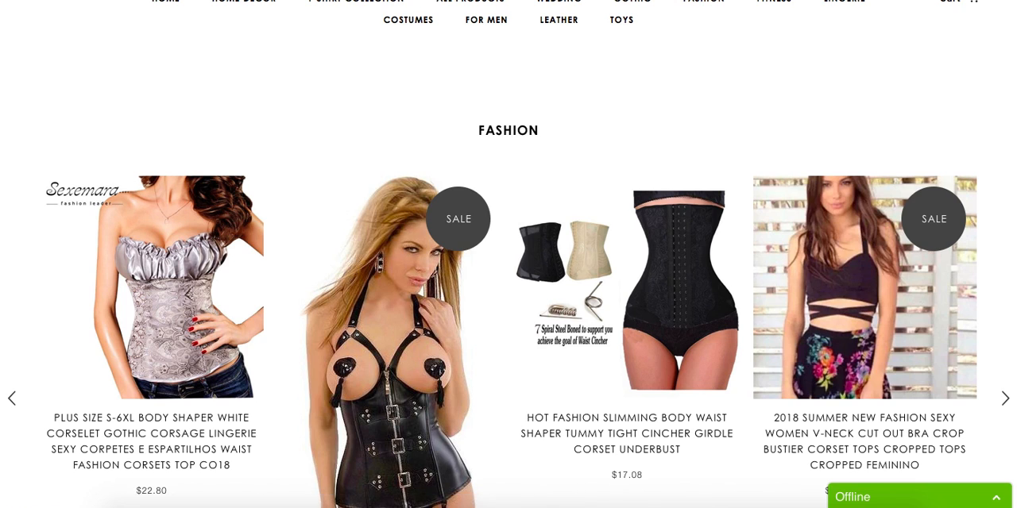
scroll(down, 3)
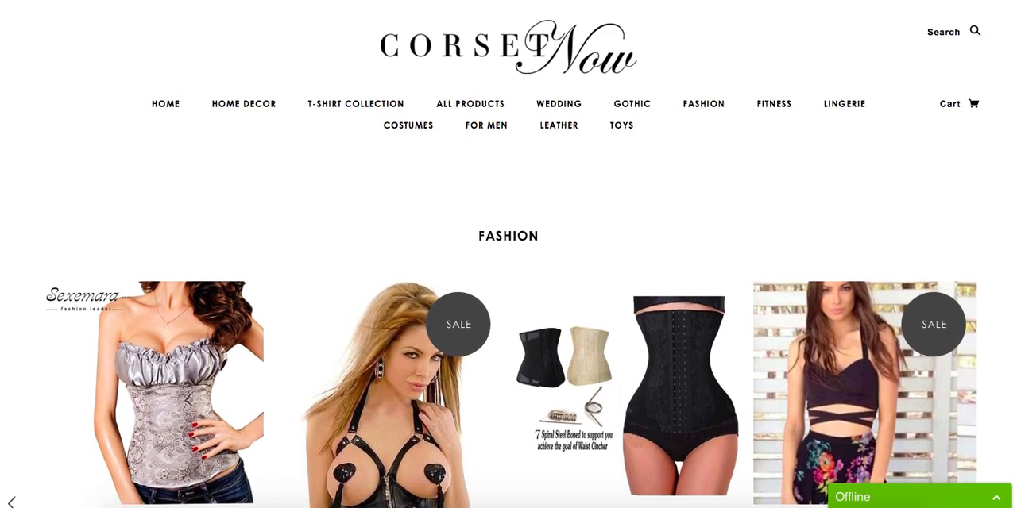
scroll(down, 3)
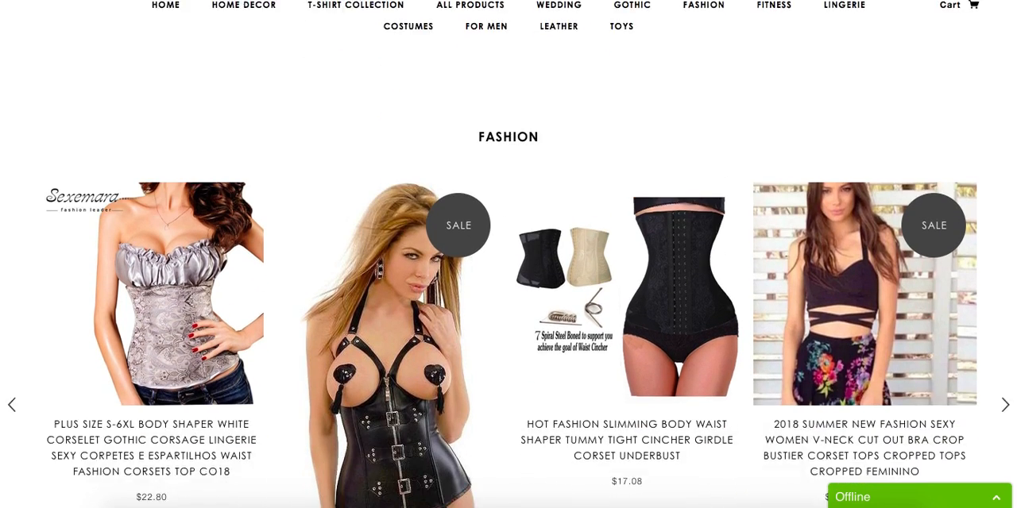
scroll(down, 3)
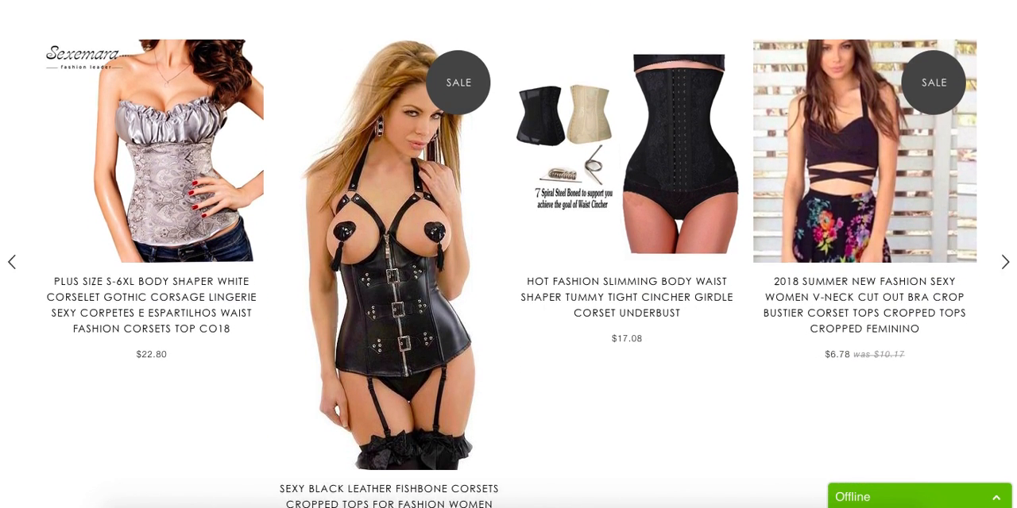
scroll(up, 3)
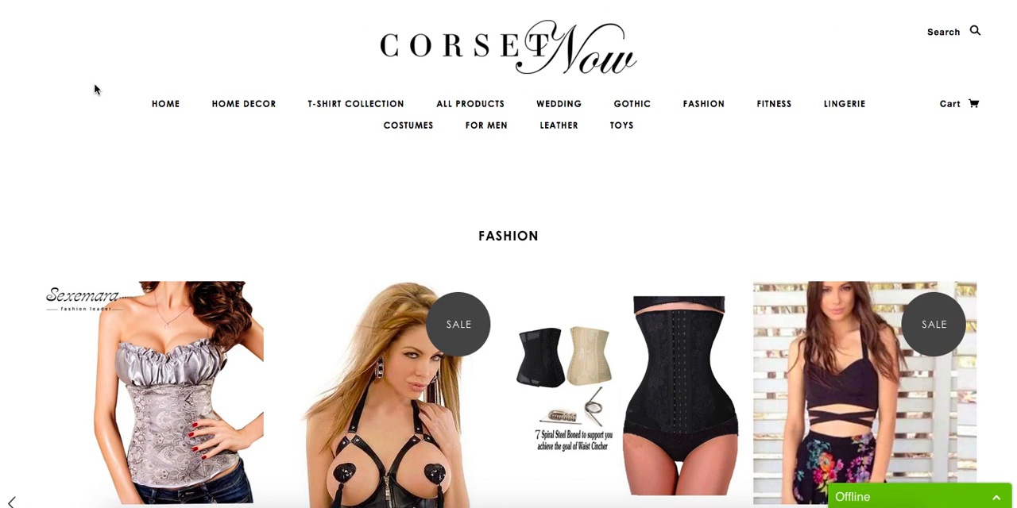
mouse_move(272, 112)
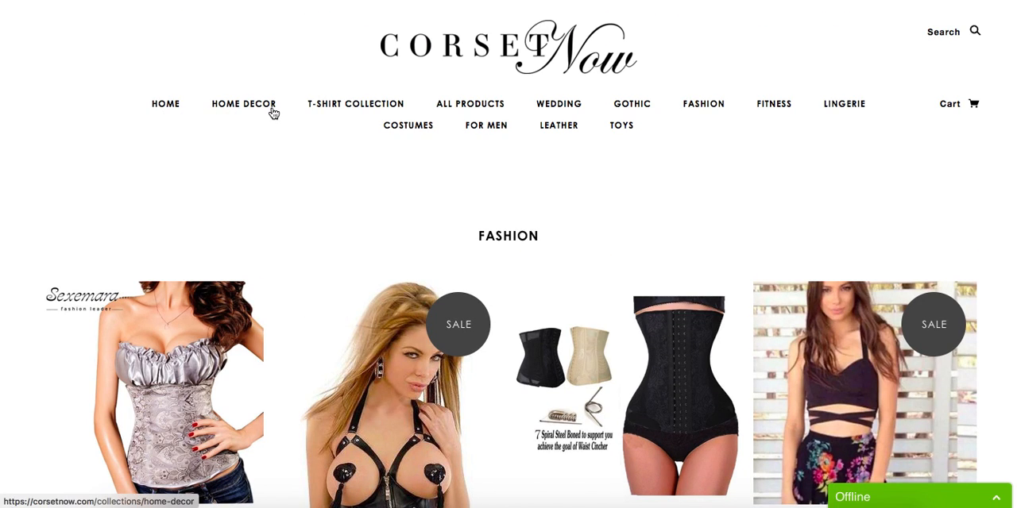
mouse_move(250, 137)
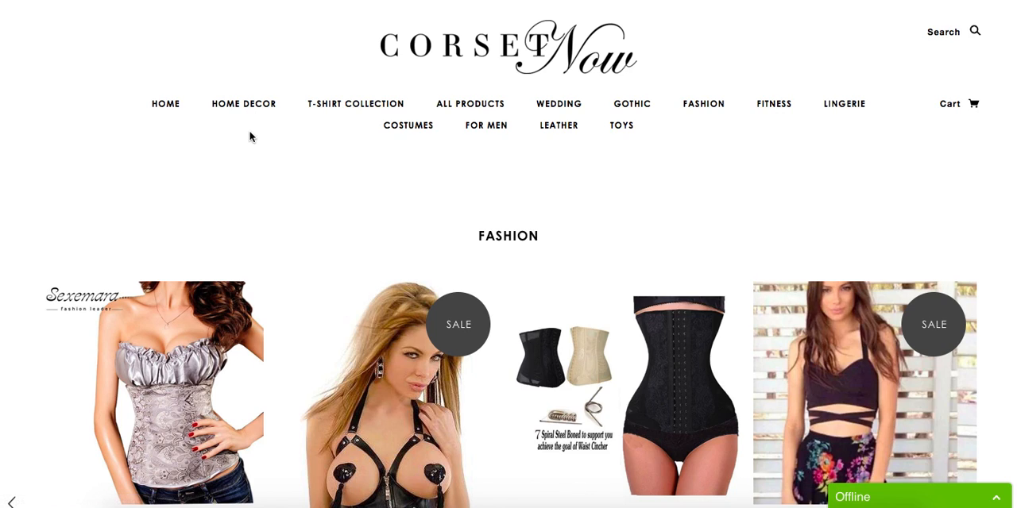
mouse_move(233, 114)
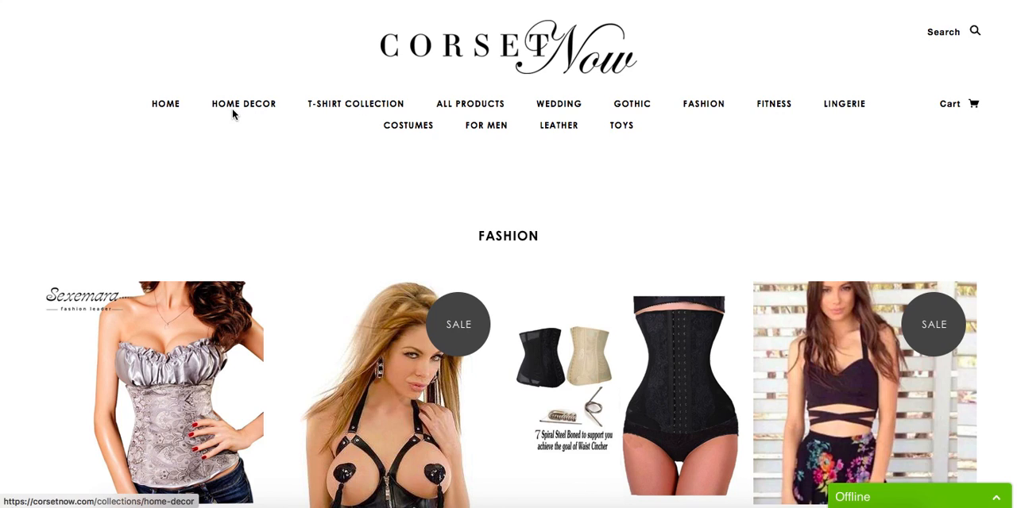
mouse_move(355, 113)
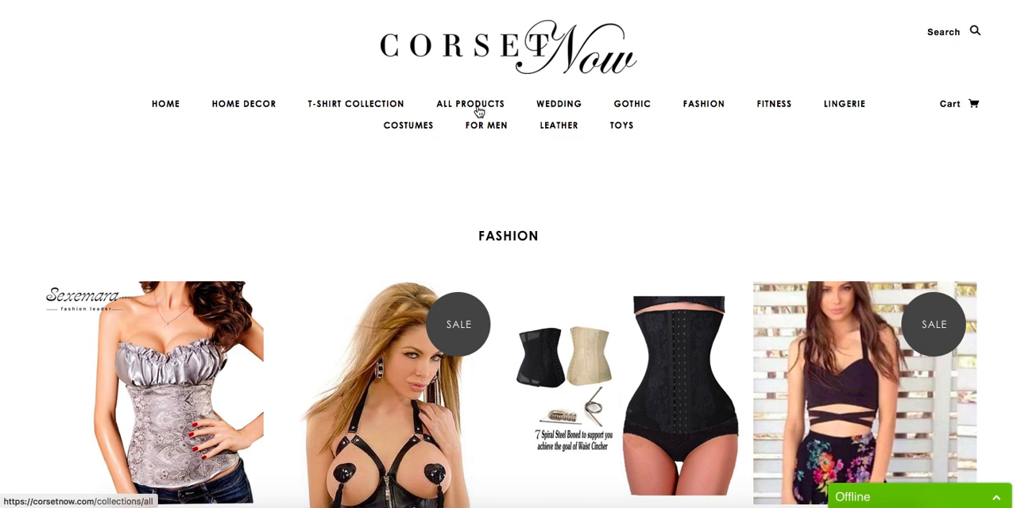
mouse_move(469, 114)
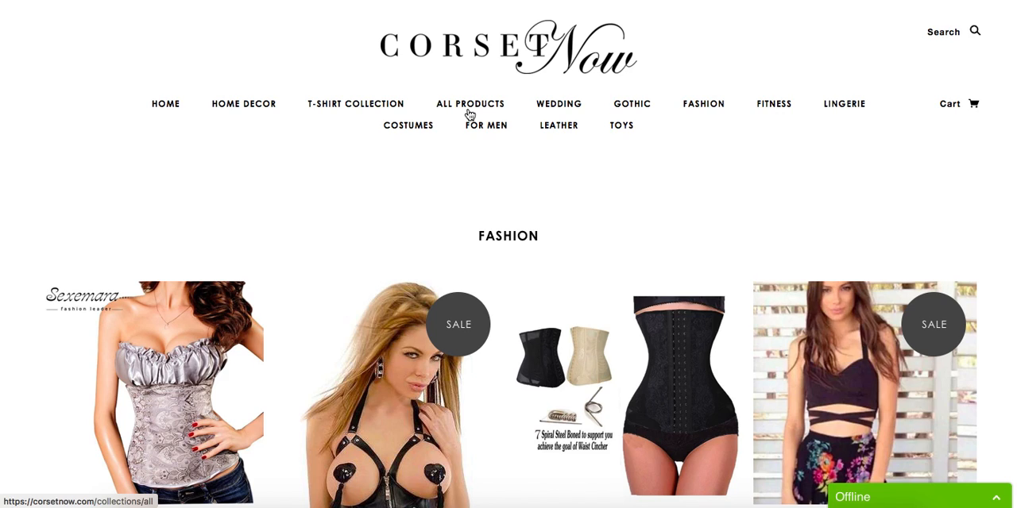
mouse_move(631, 114)
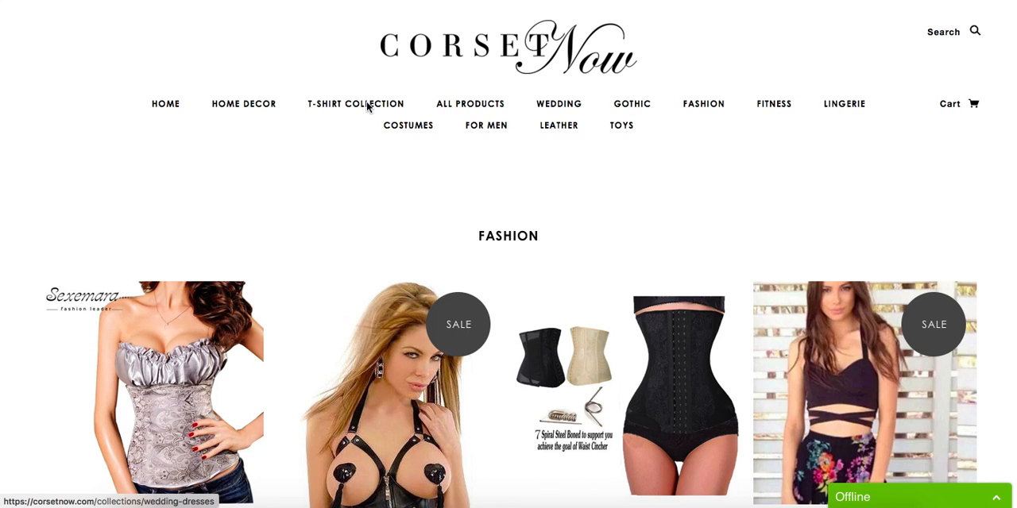
mouse_move(499, 140)
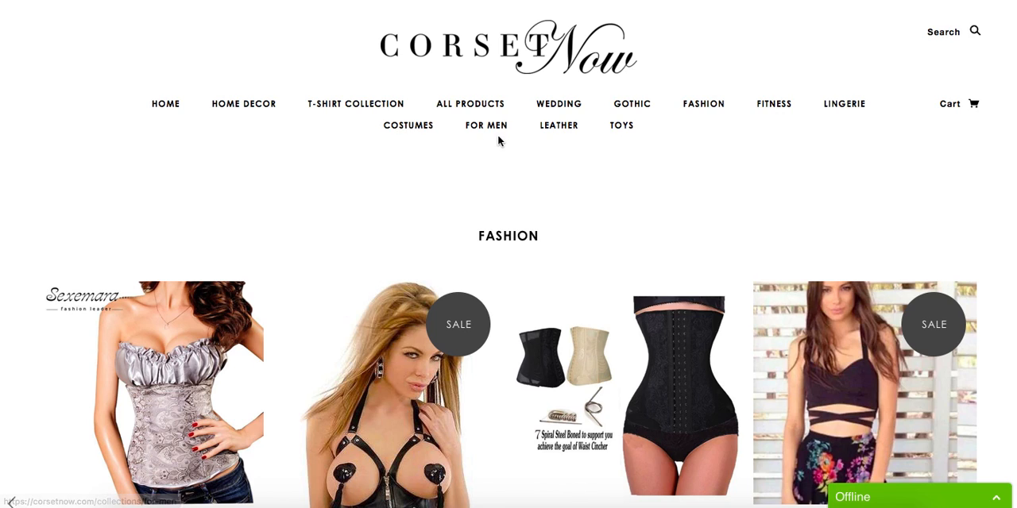
mouse_move(889, 131)
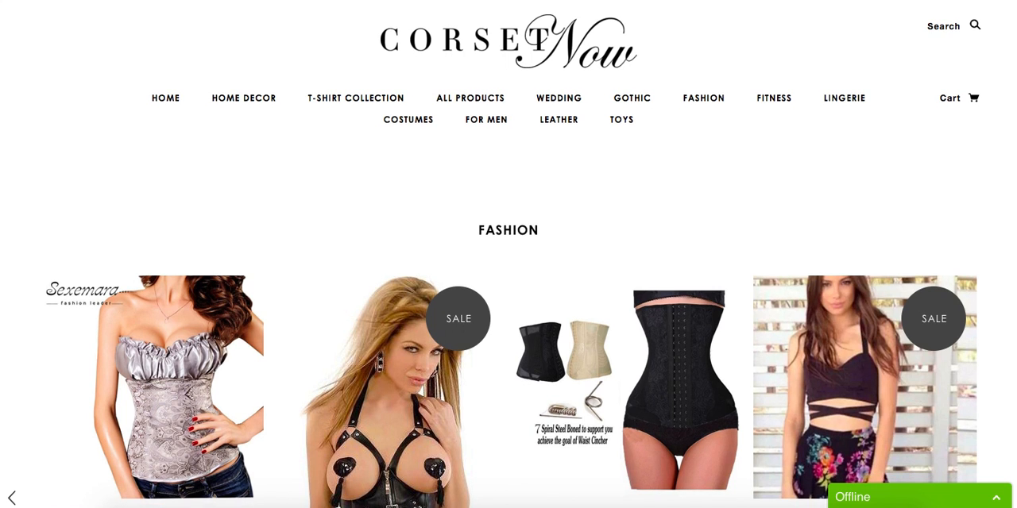
Step: Scroll the homepage past Fashion and For Men products to the Costume section
scroll(down, 3)
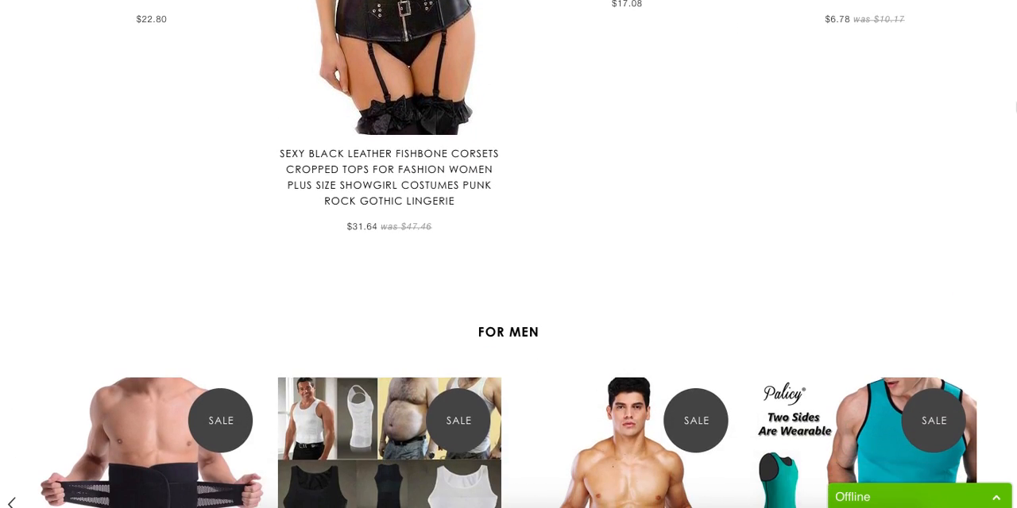
scroll(down, 3)
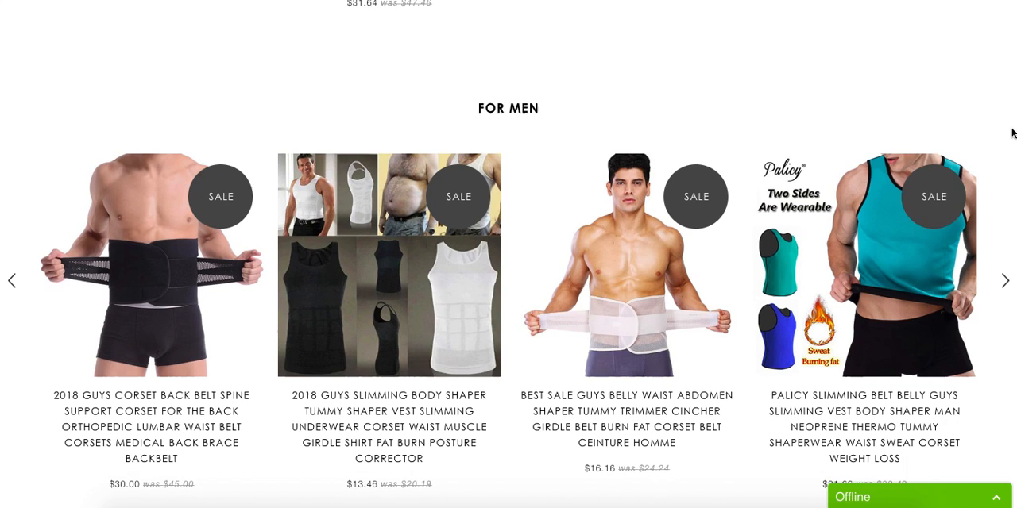
scroll(down, 3)
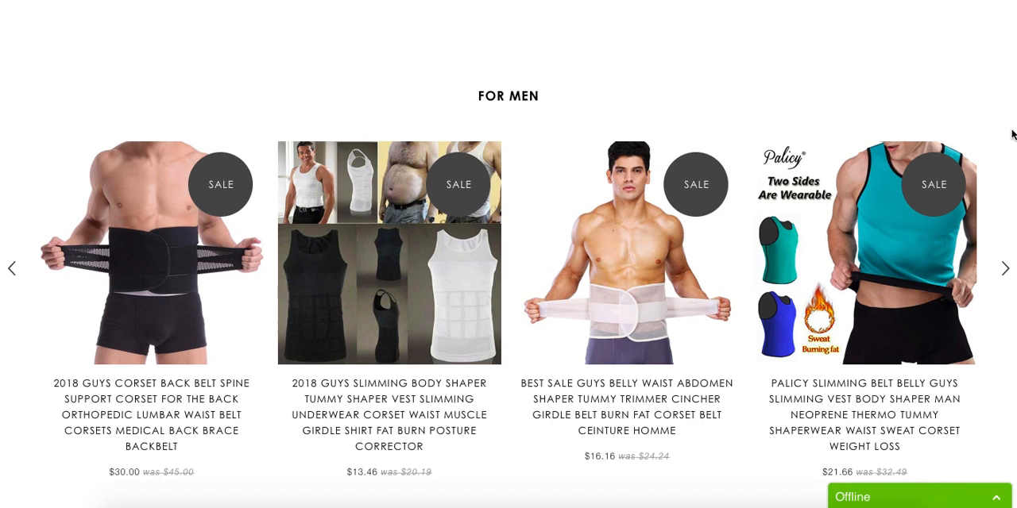
scroll(down, 3)
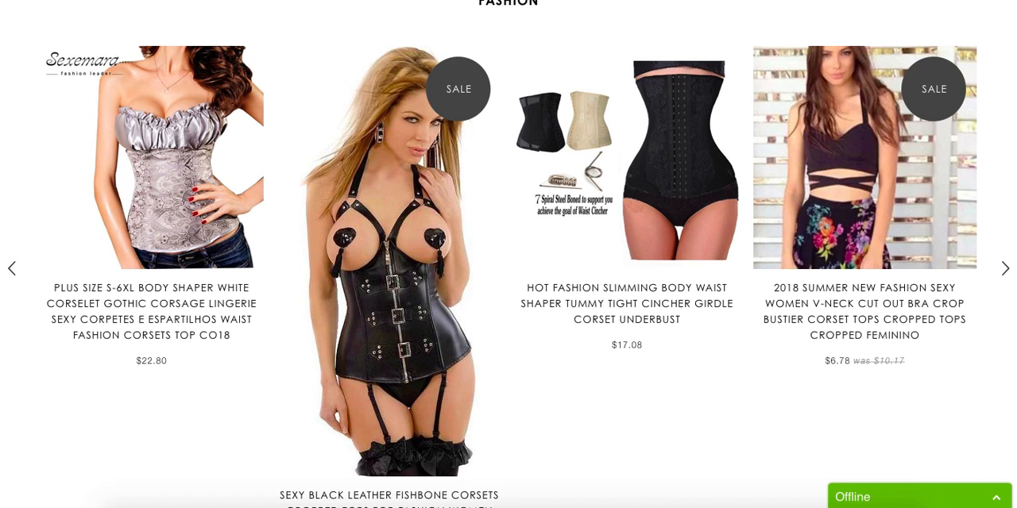
scroll(down, 3)
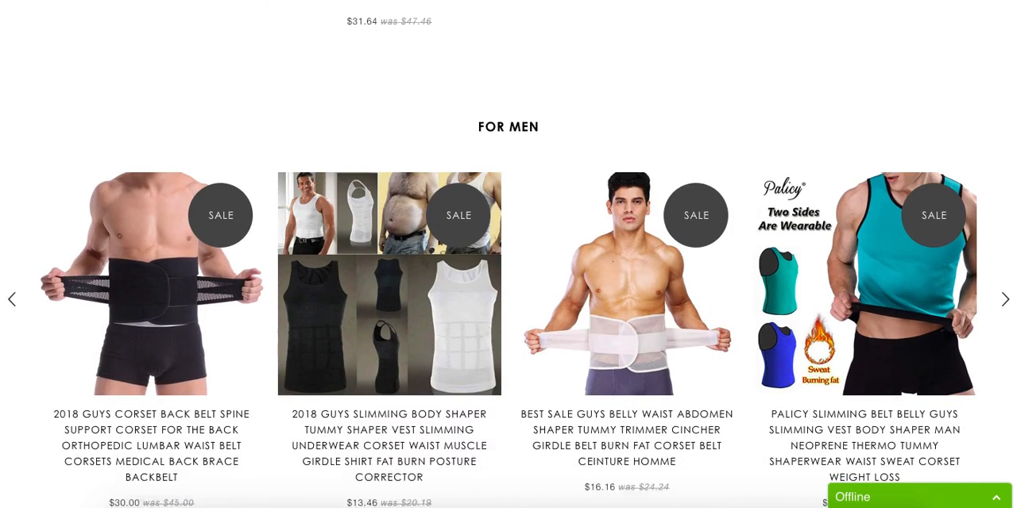
scroll(down, 3)
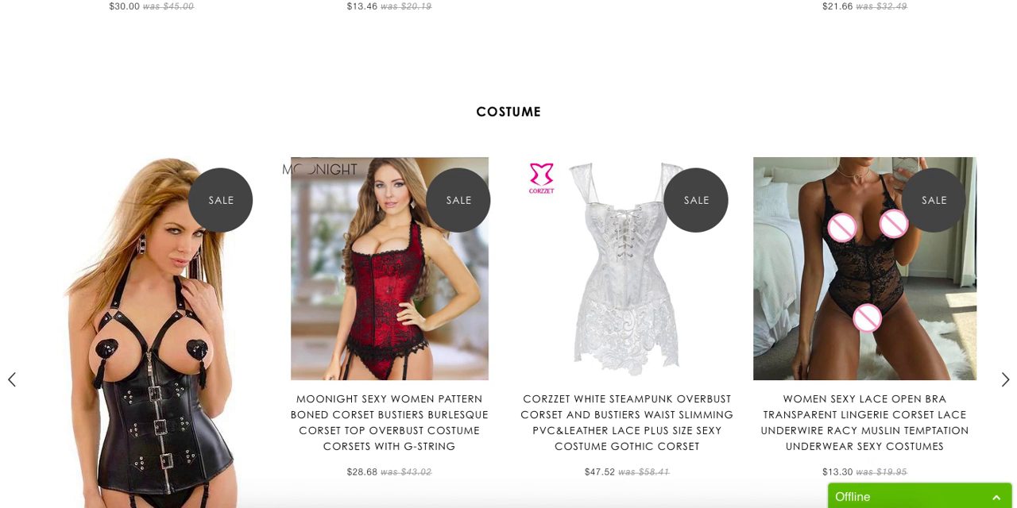
Step: Scroll past the Costume and Lower Body Collection rows toward Plus Size Corset
scroll(down, 3)
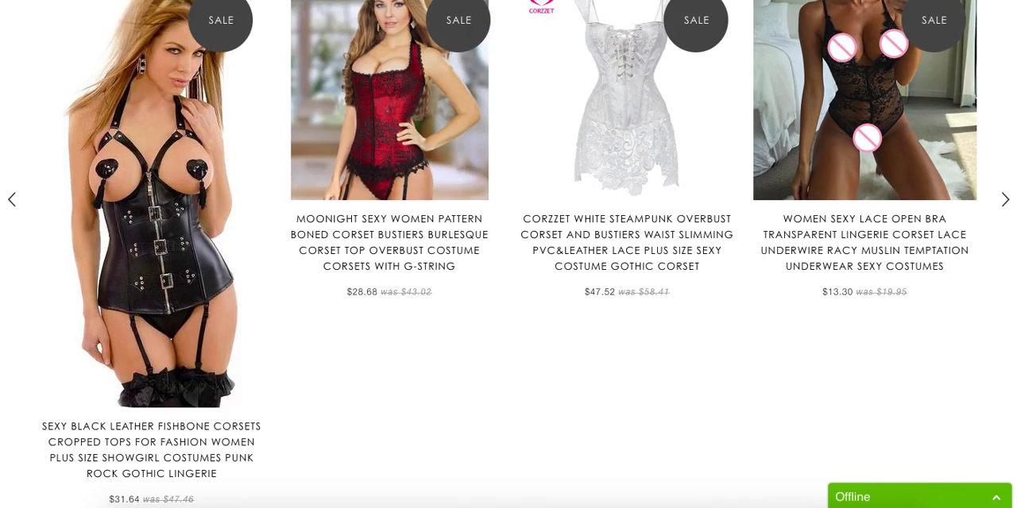
scroll(down, 3)
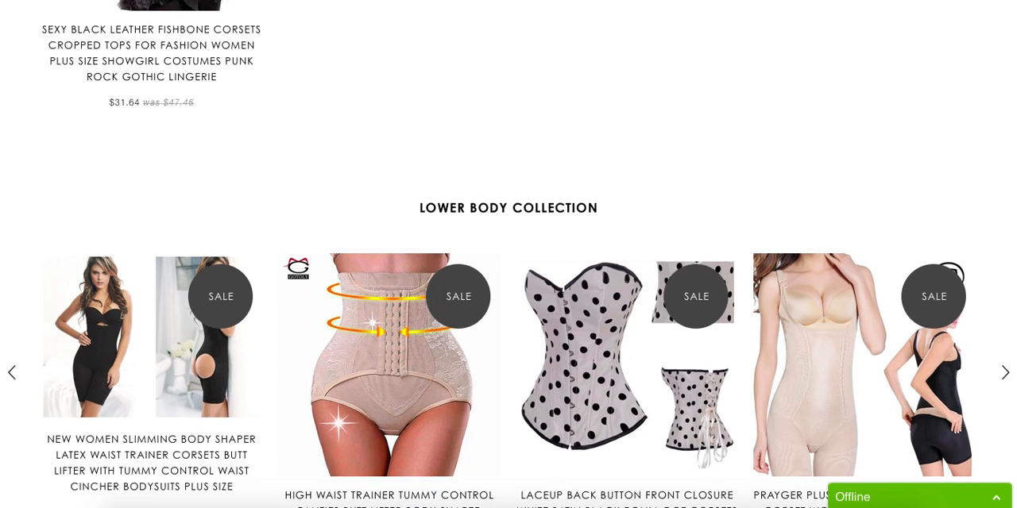
scroll(down, 3)
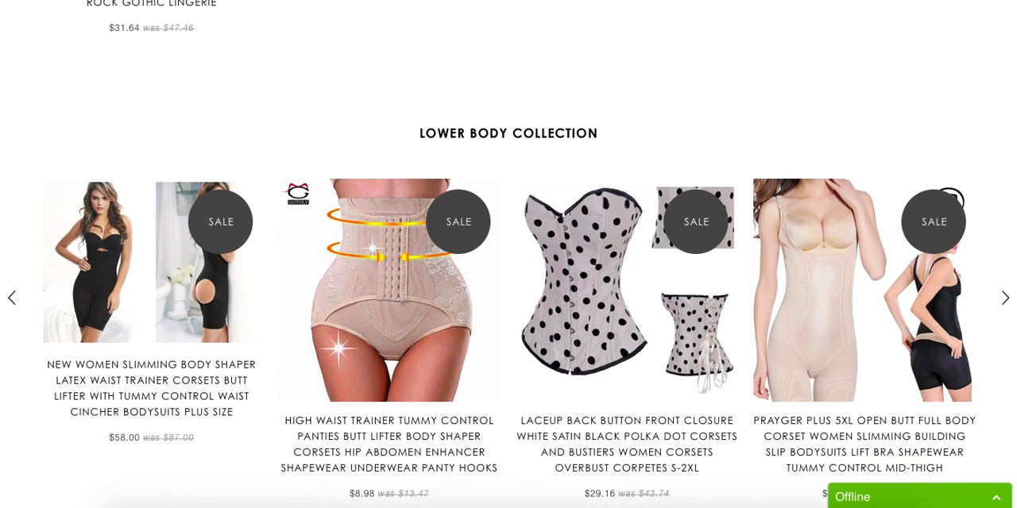
scroll(down, 3)
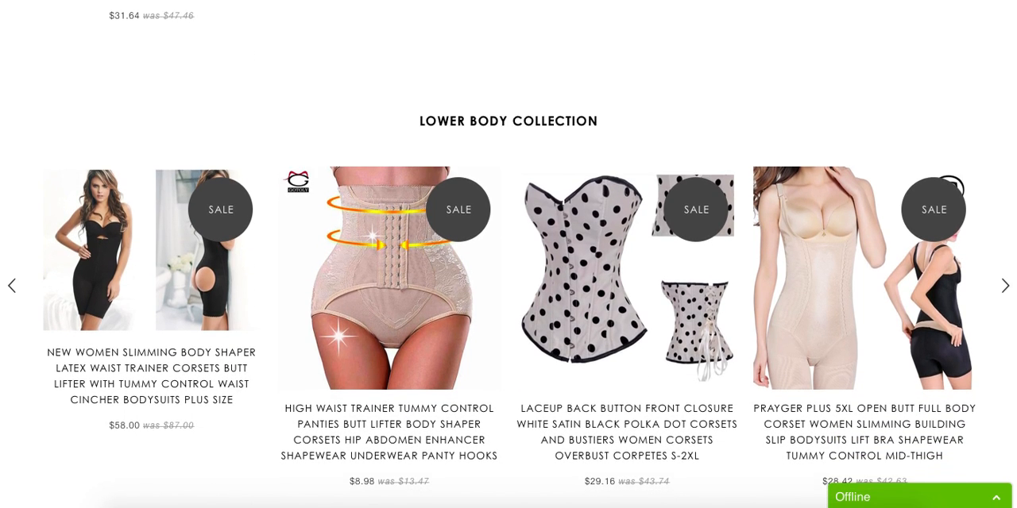
scroll(down, 3)
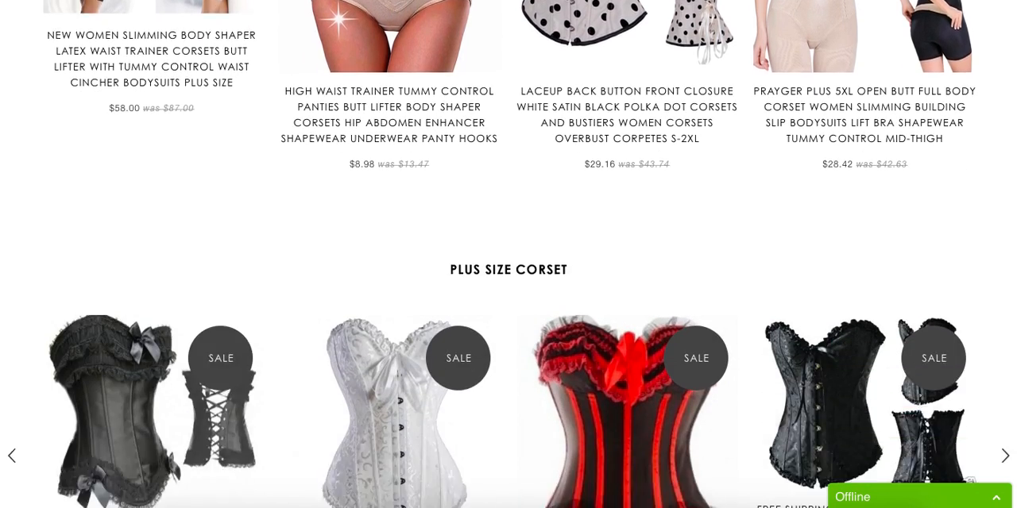
scroll(up, 3)
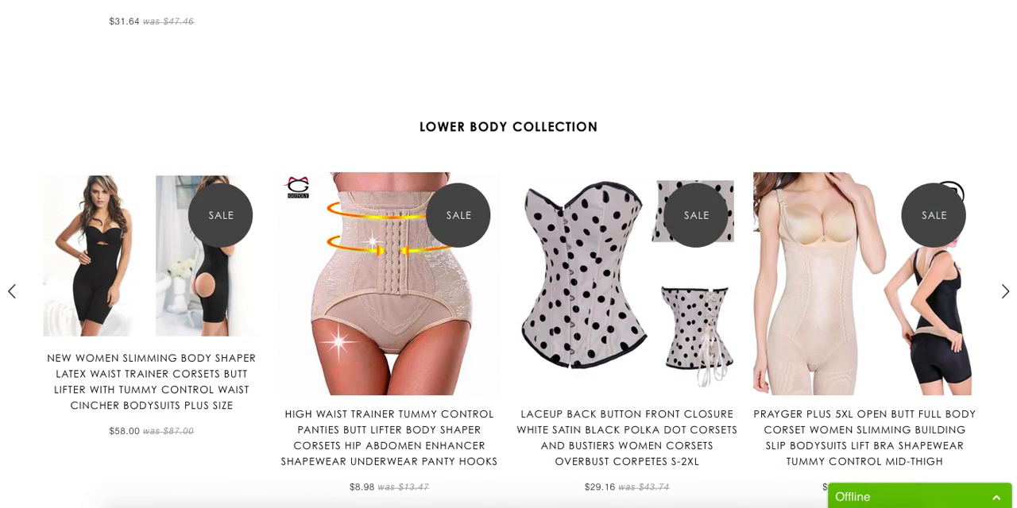
scroll(down, 3)
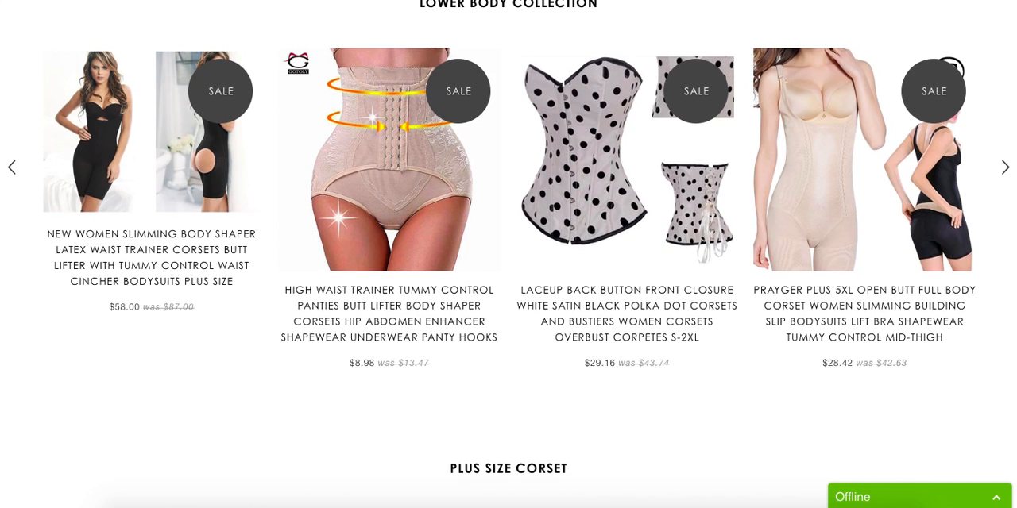
scroll(down, 3)
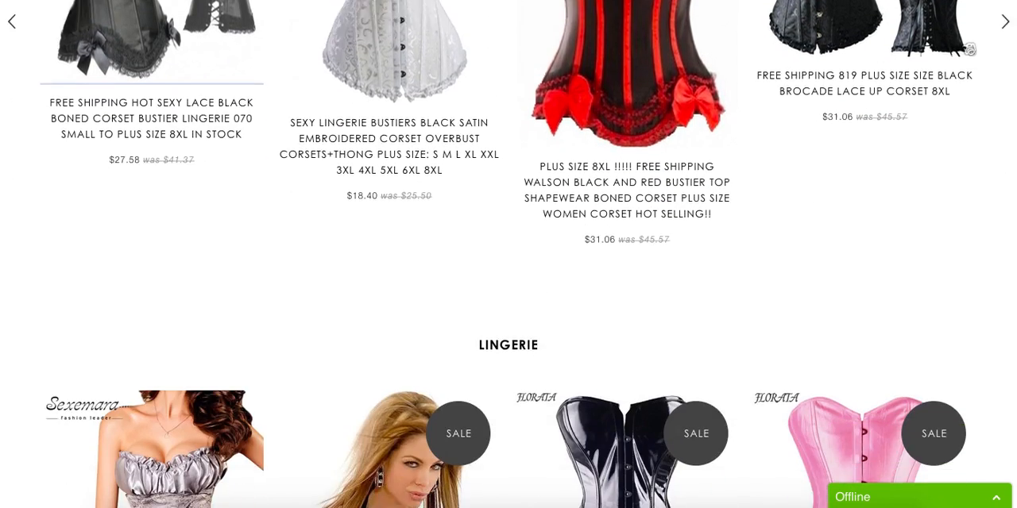
Step: Scroll past Plus Size Corset until the Lingerie row's first four products show
scroll(down, 3)
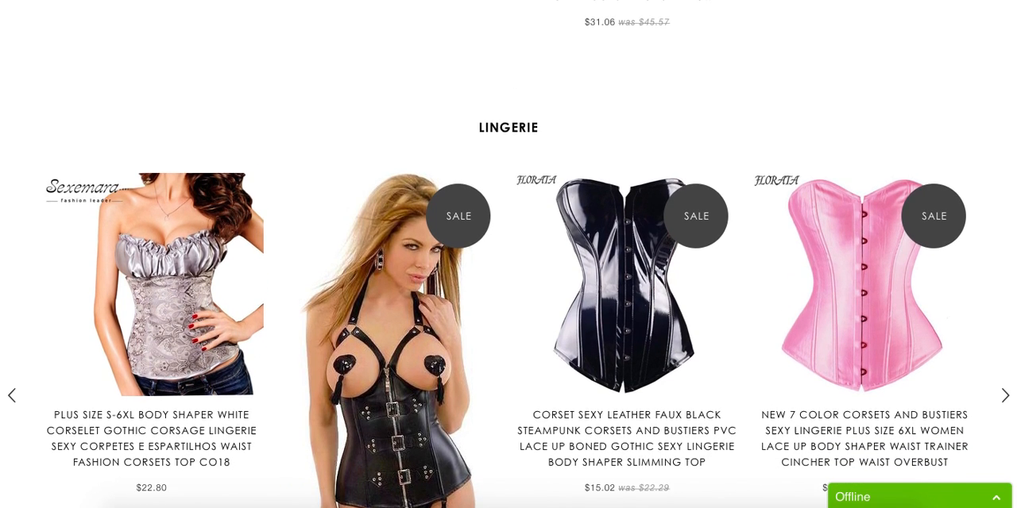
scroll(down, 3)
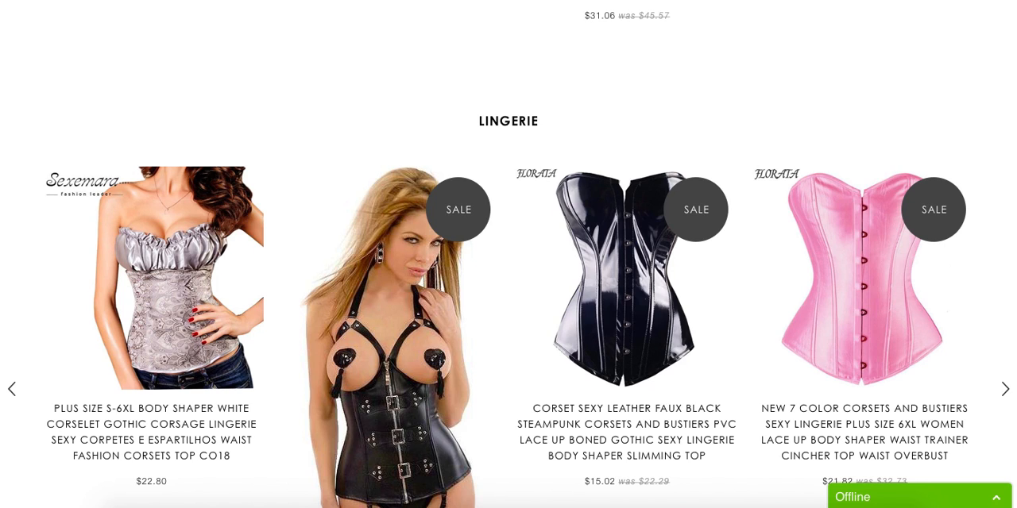
scroll(down, 3)
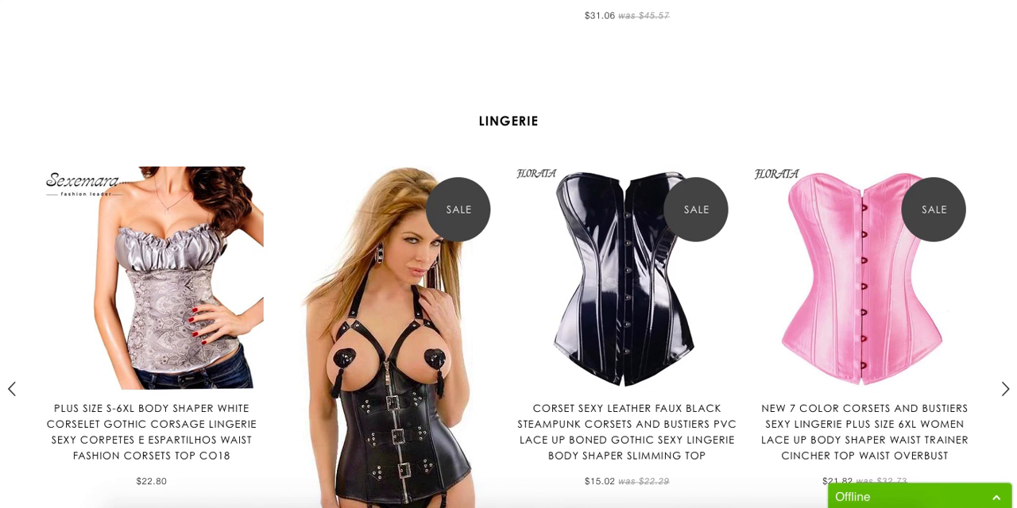
Step: Scroll to the homepage bottom showing Twitter feed, blog posts, footer links and payment logos
scroll(down, 3)
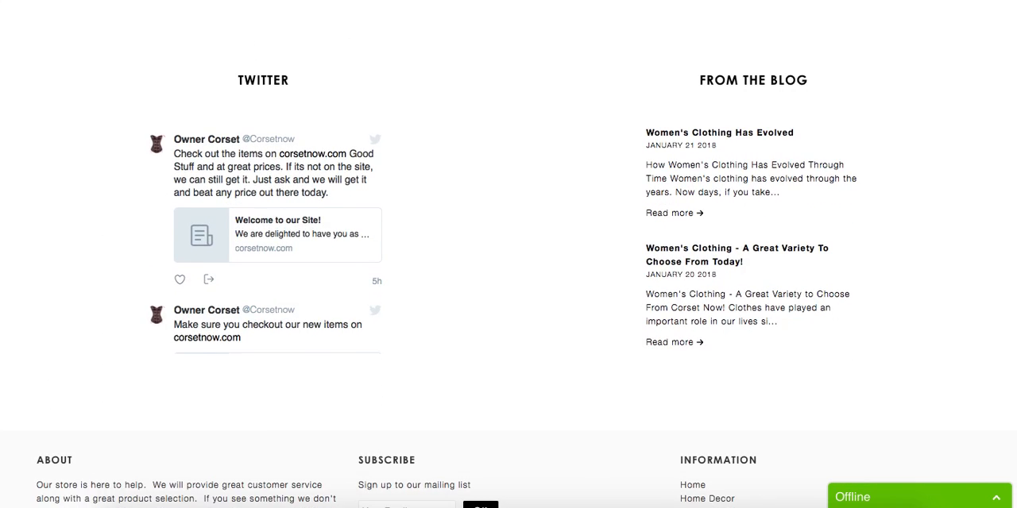
scroll(down, 3)
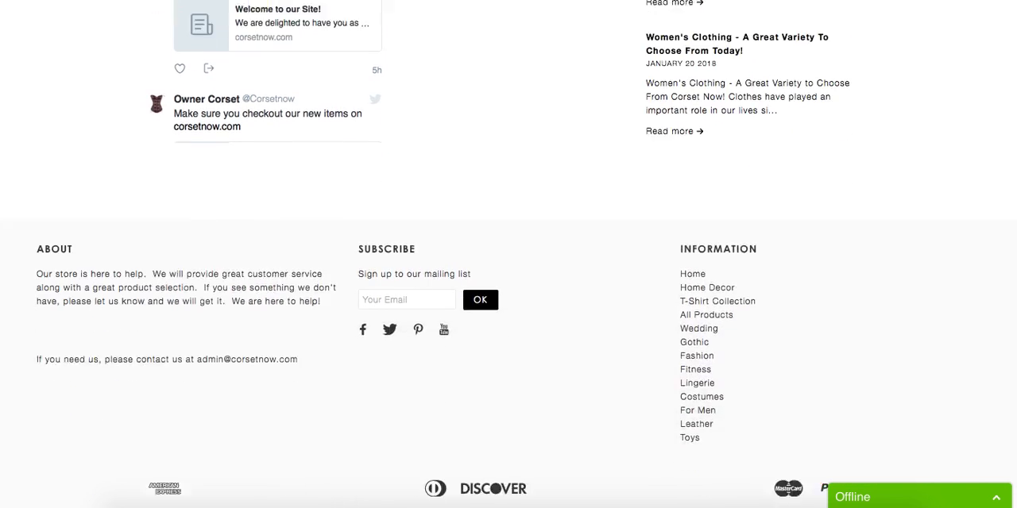
scroll(down, 3)
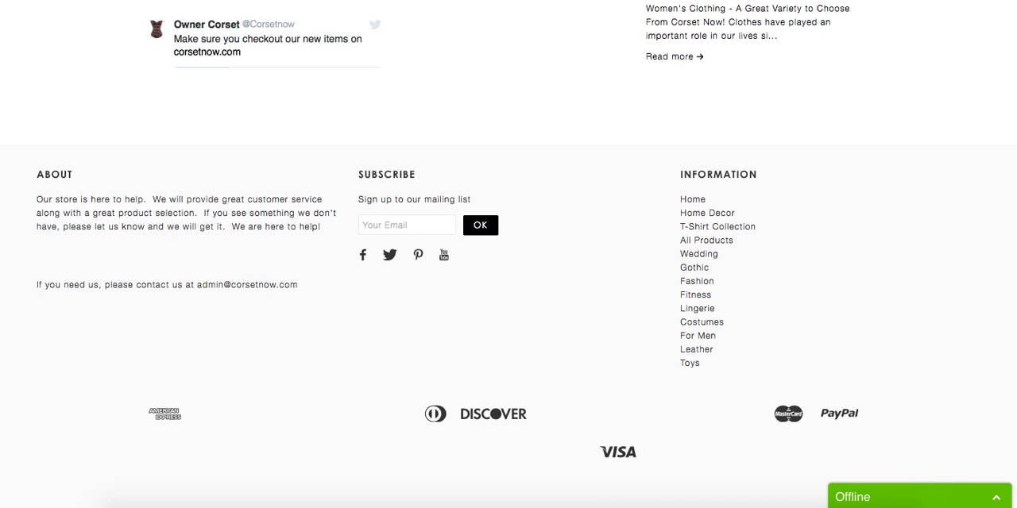
mouse_move(904, 289)
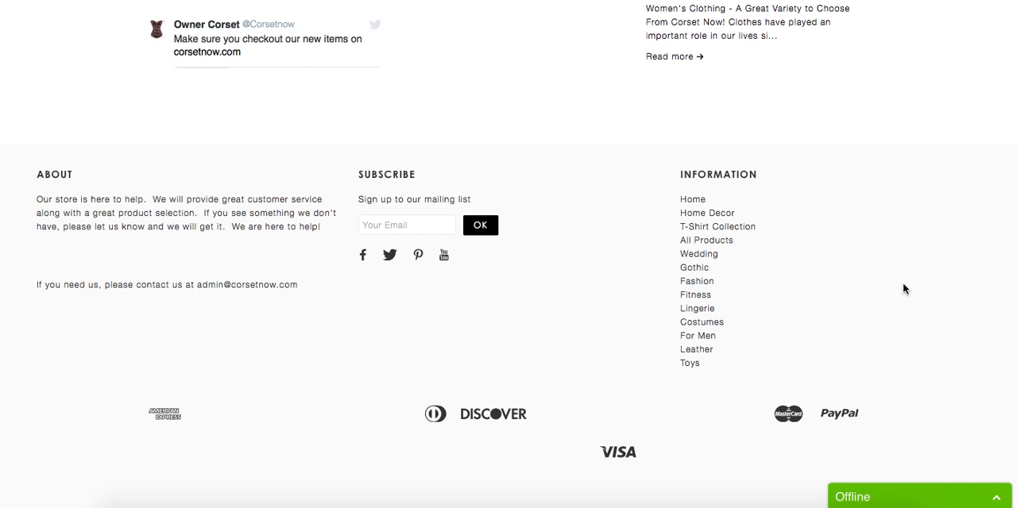
mouse_move(929, 205)
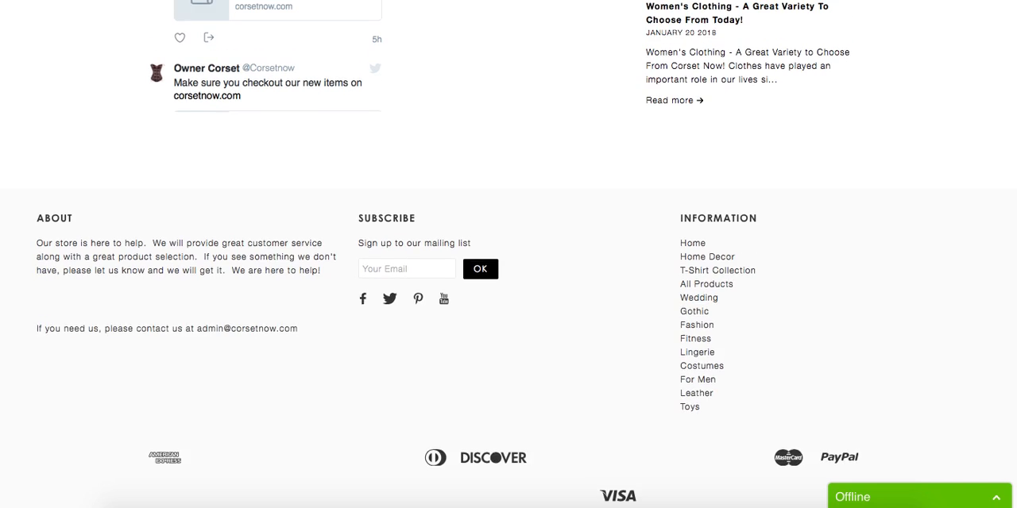
mouse_move(727, 283)
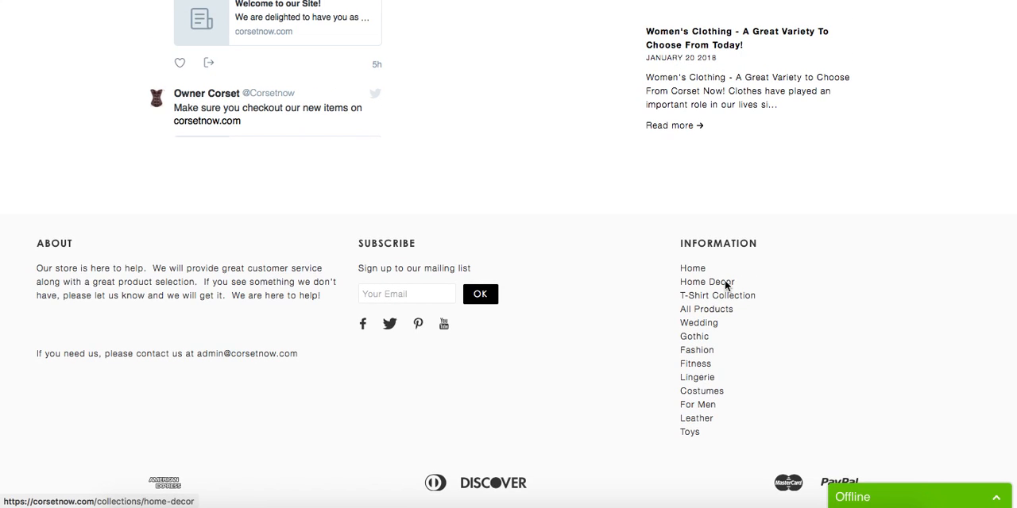
Step: Open Home Decor from the footer and browse its wall clock, mug, pillow and tote bag
click(707, 282)
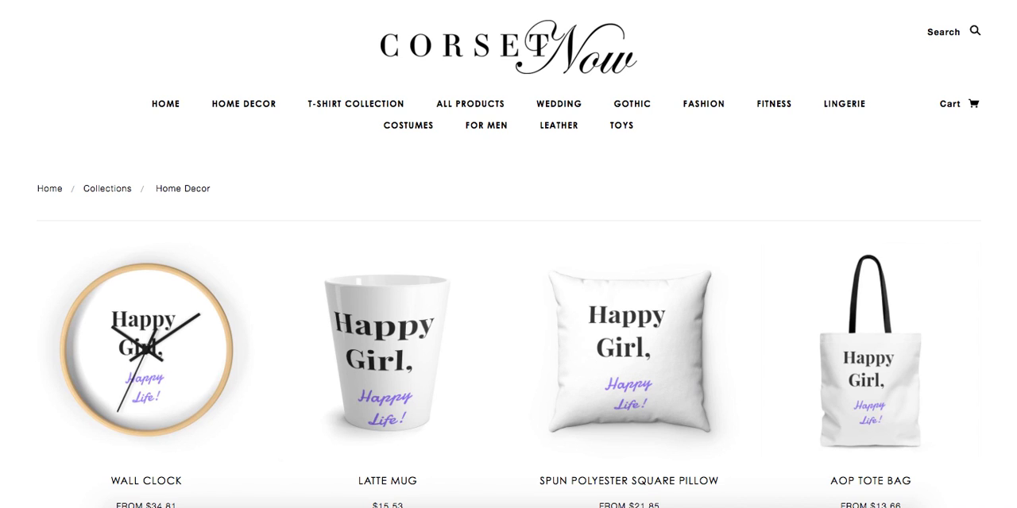
scroll(down, 3)
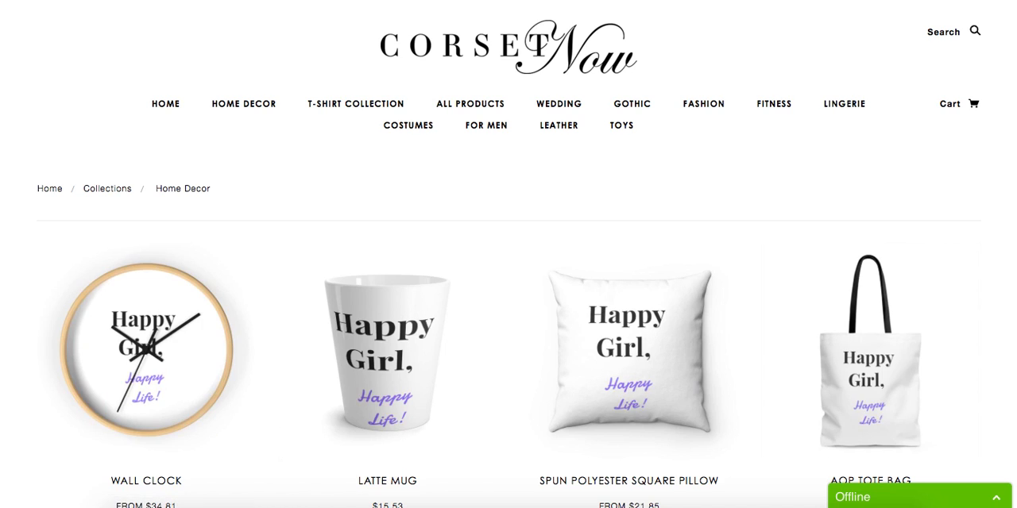
scroll(down, 3)
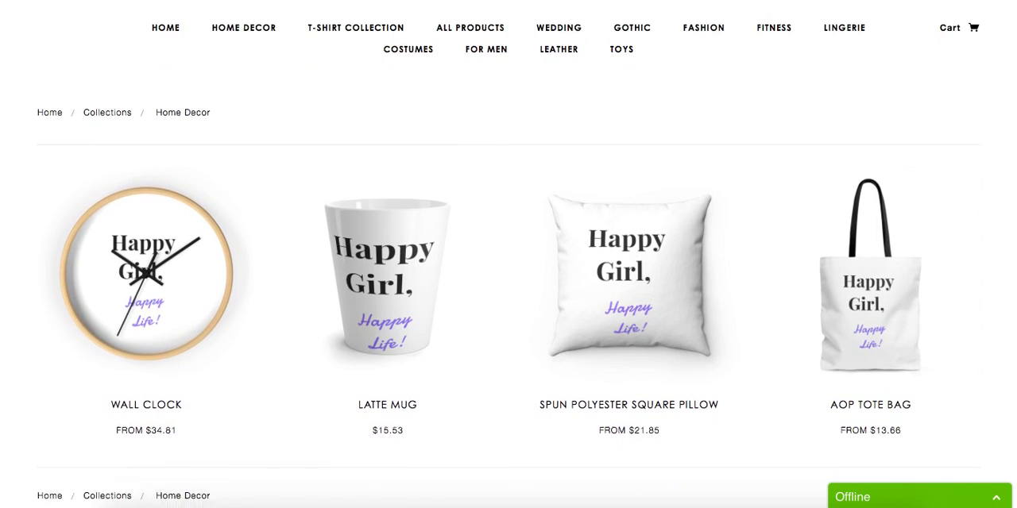
scroll(down, 3)
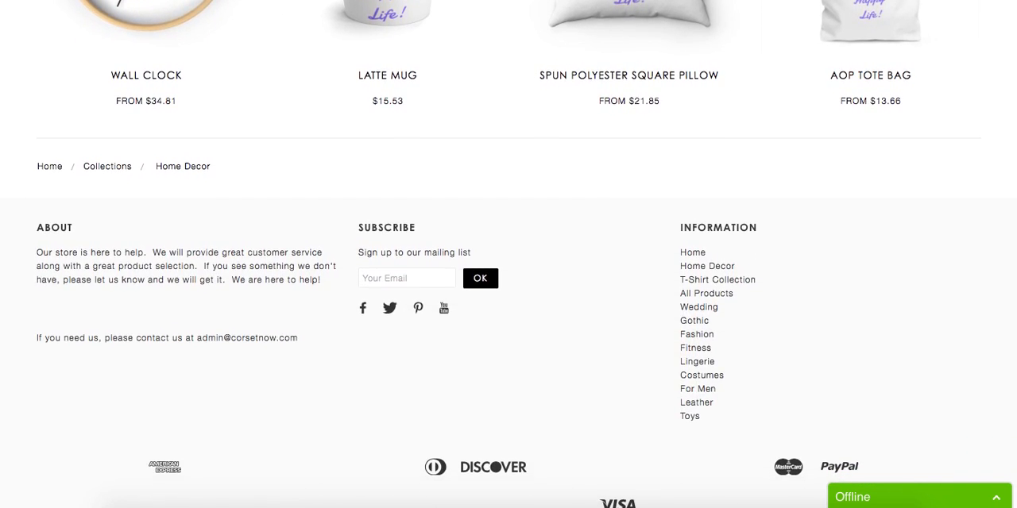
scroll(up, 3)
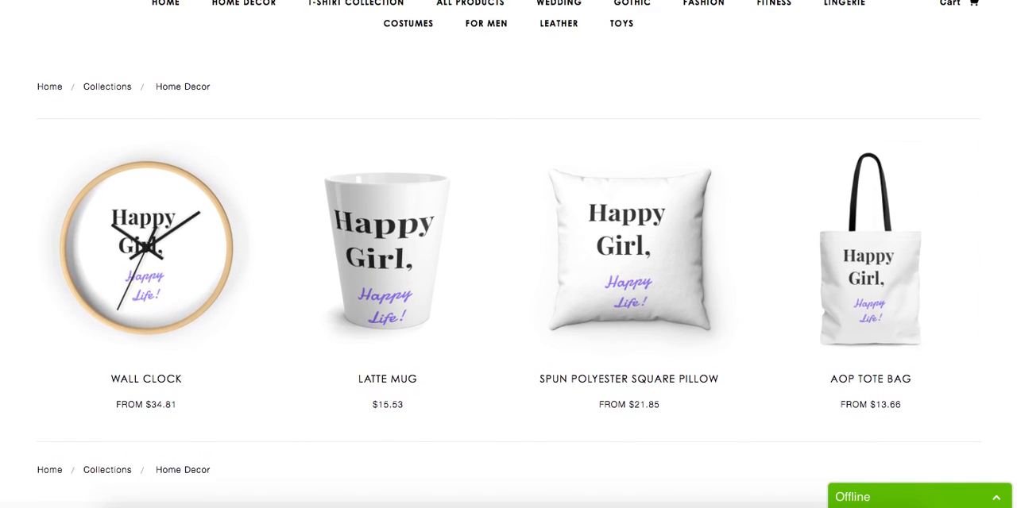
scroll(down, 3)
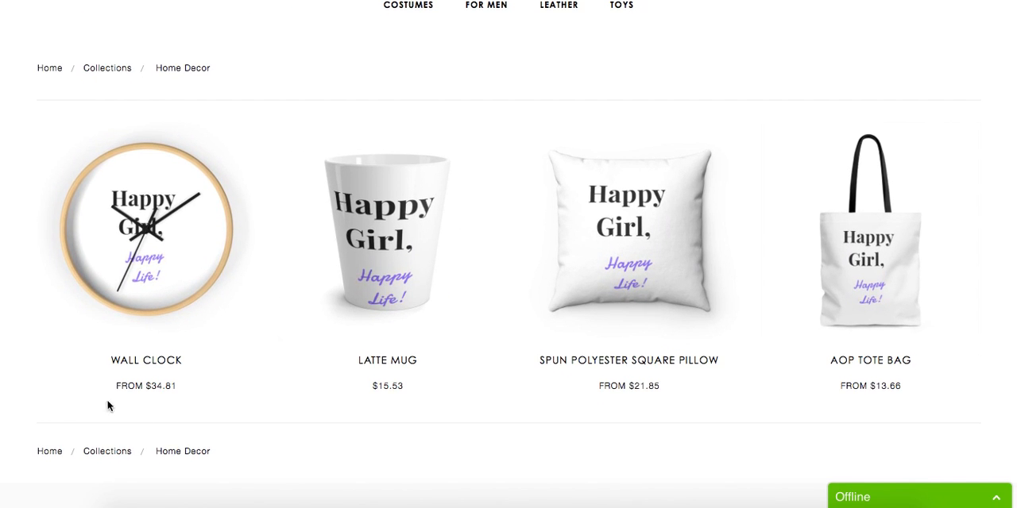
mouse_move(256, 413)
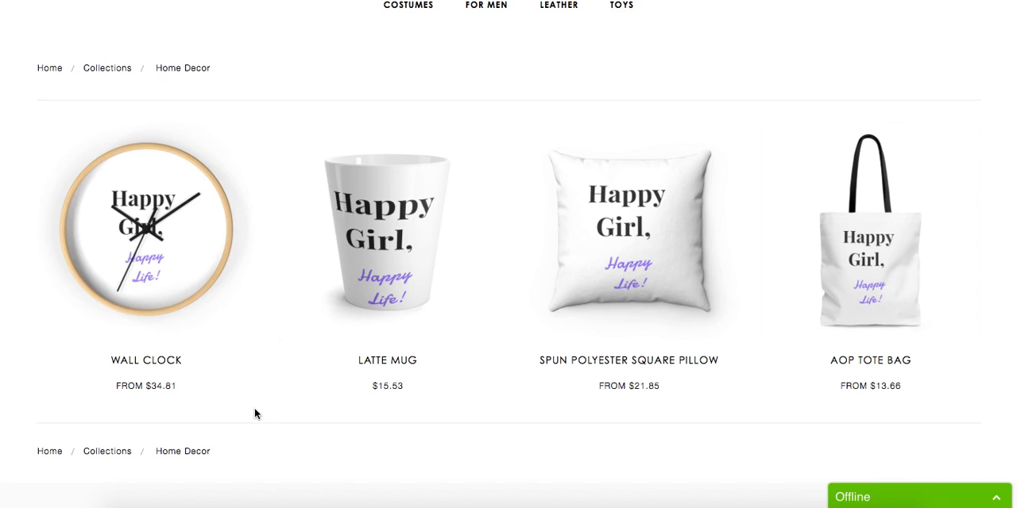
mouse_move(299, 458)
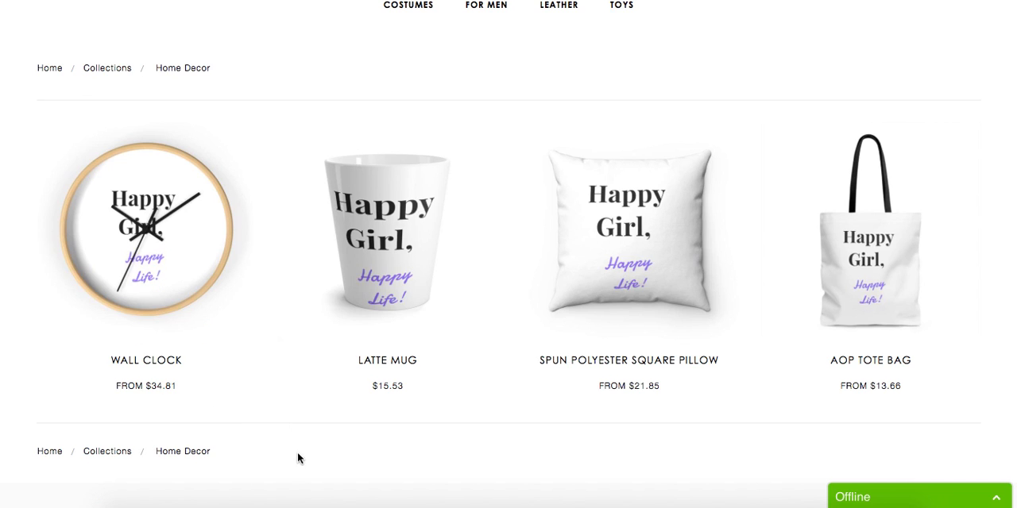
mouse_move(309, 449)
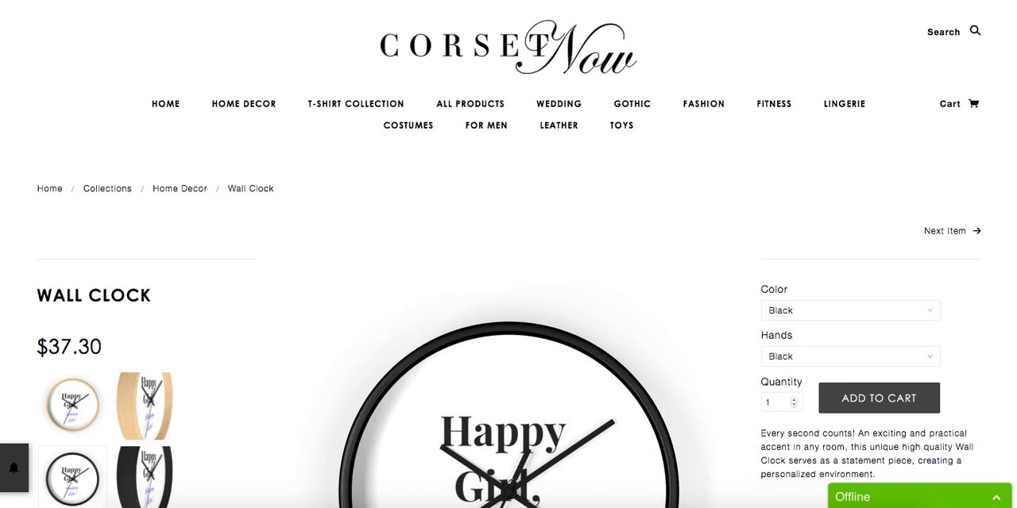
scroll(down, 3)
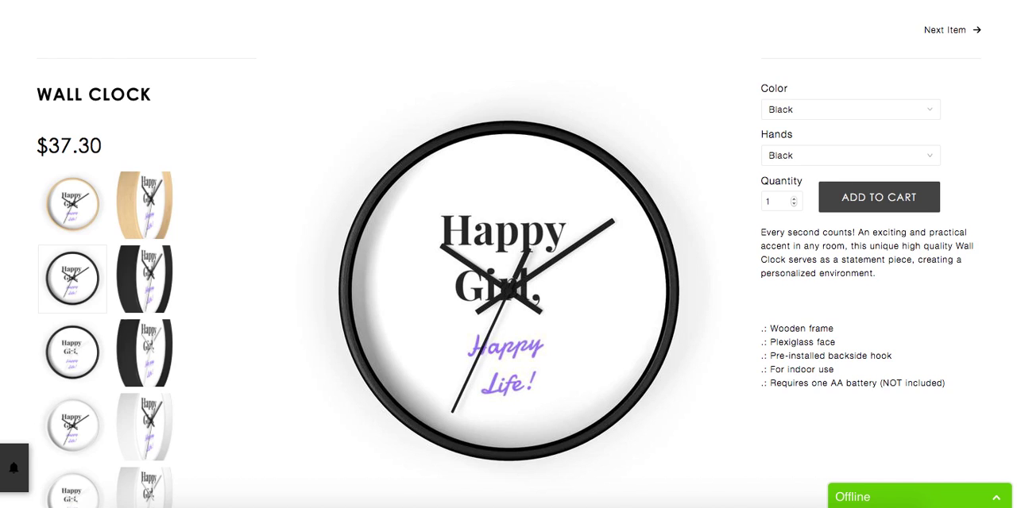
scroll(down, 3)
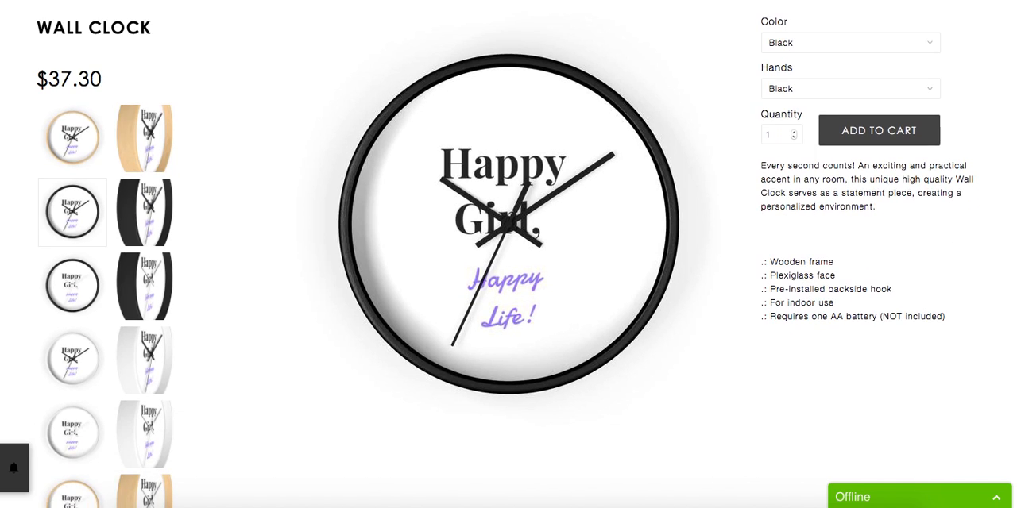
scroll(down, 3)
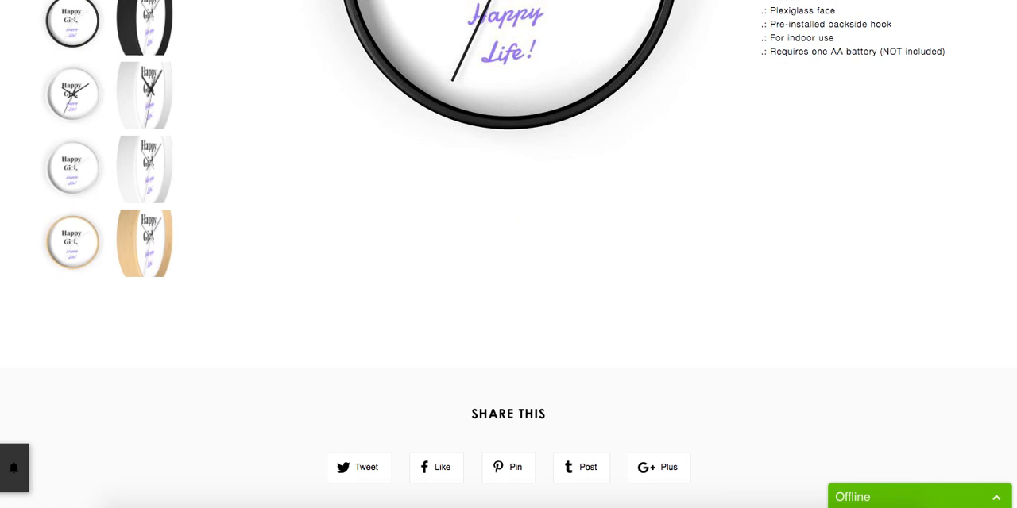
scroll(down, 3)
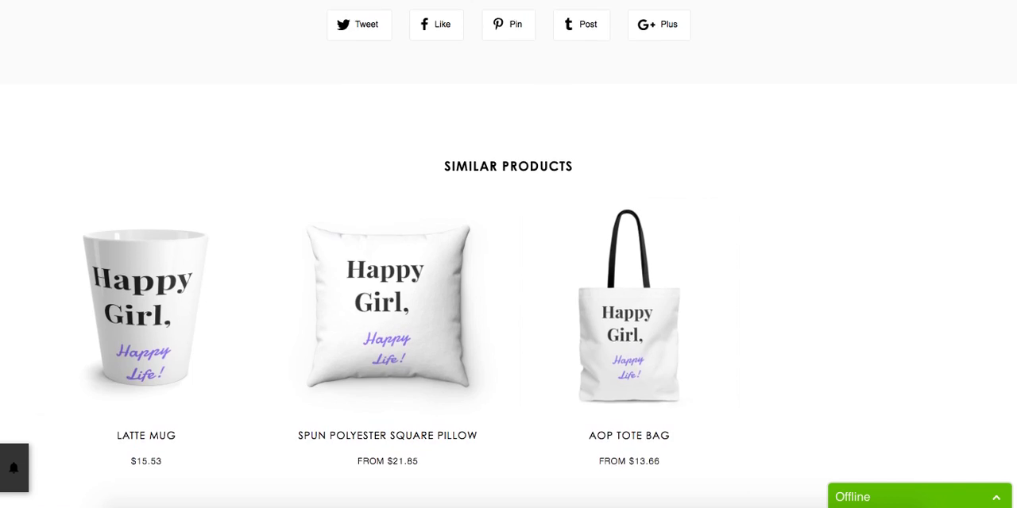
scroll(down, 3)
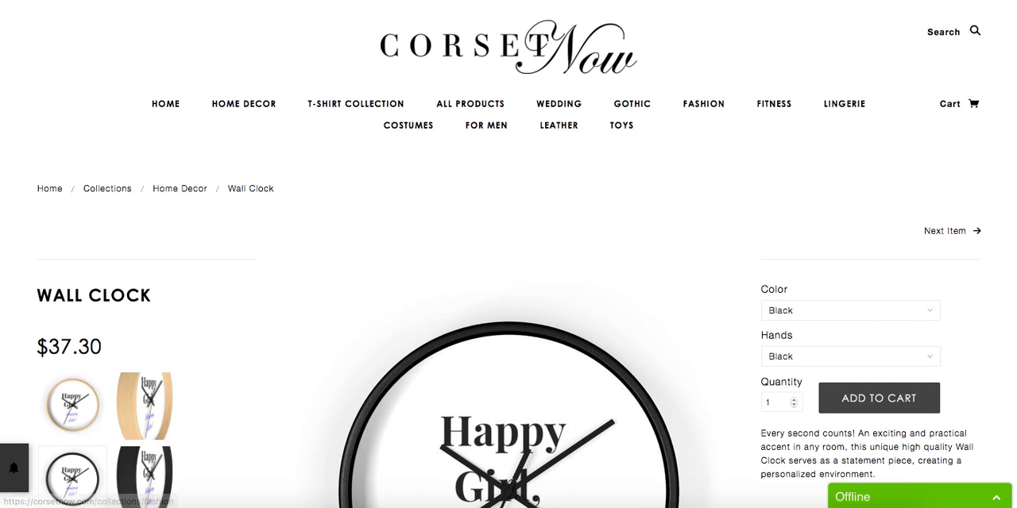
Step: Open the Fashion collection and scroll through its sale products, then back up
click(703, 103)
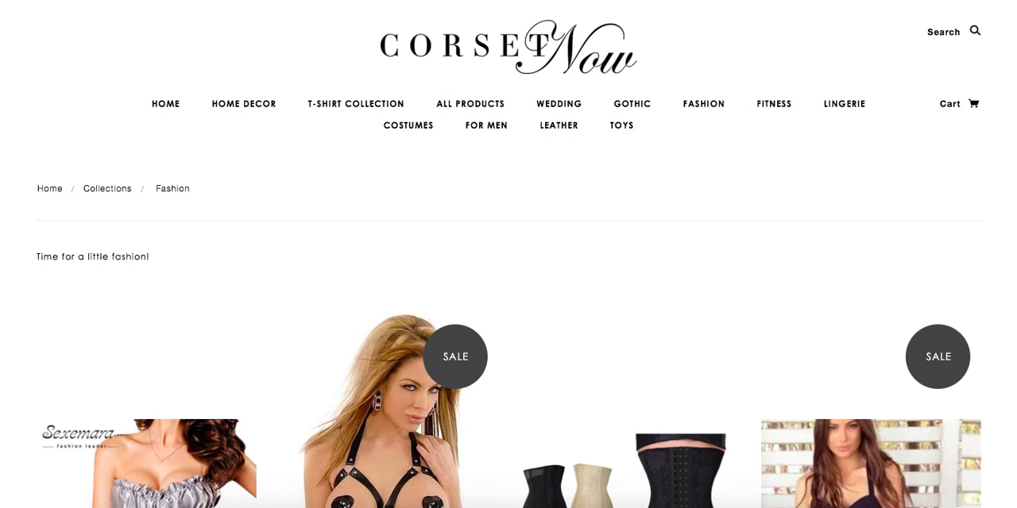
scroll(down, 3)
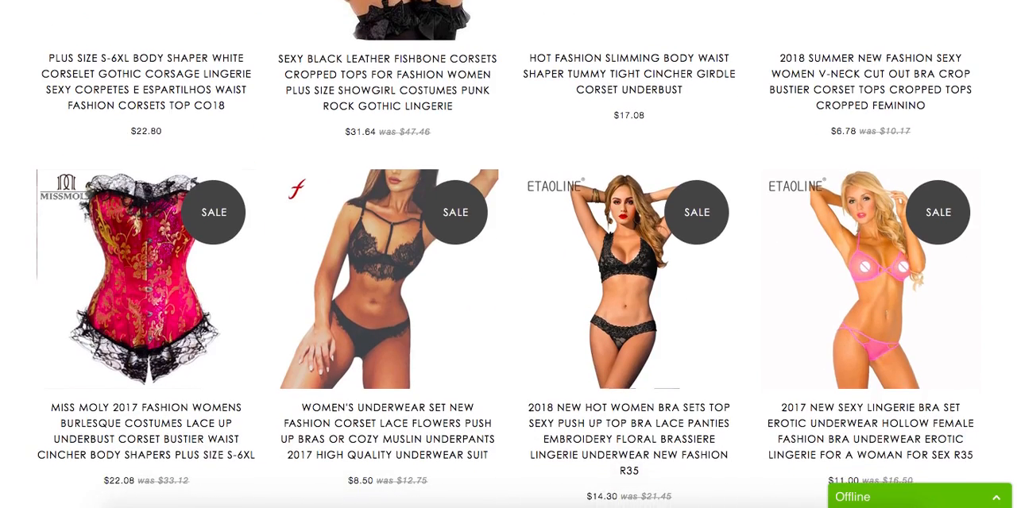
scroll(down, 3)
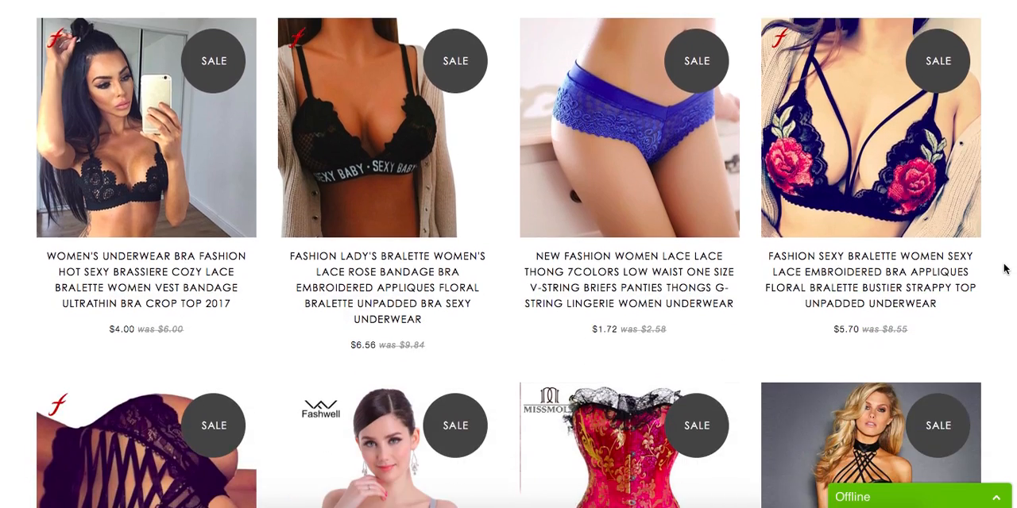
scroll(down, 3)
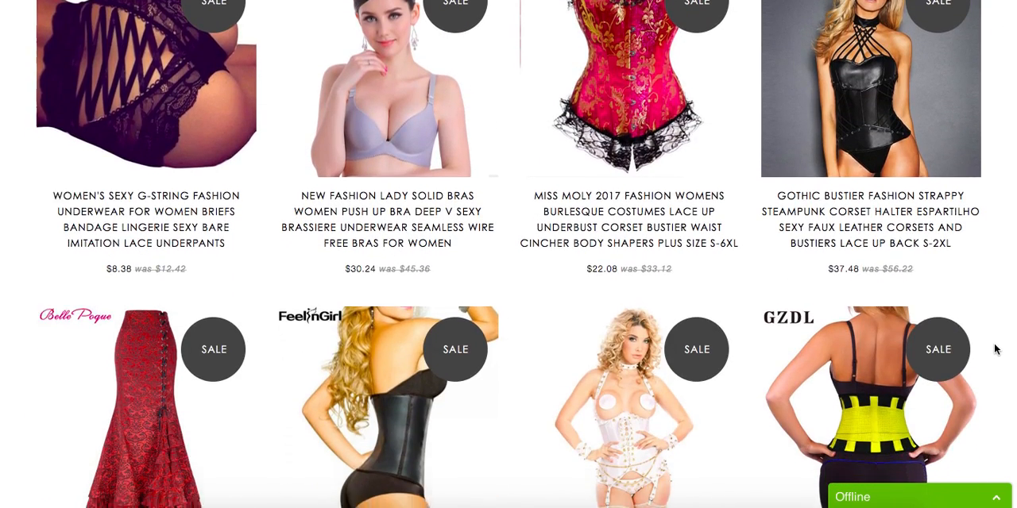
scroll(down, 3)
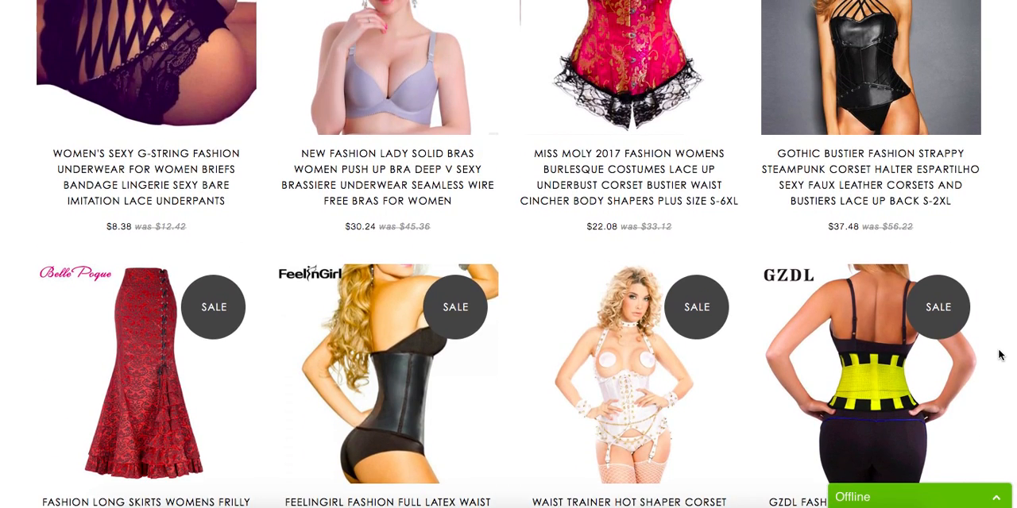
scroll(up, 3)
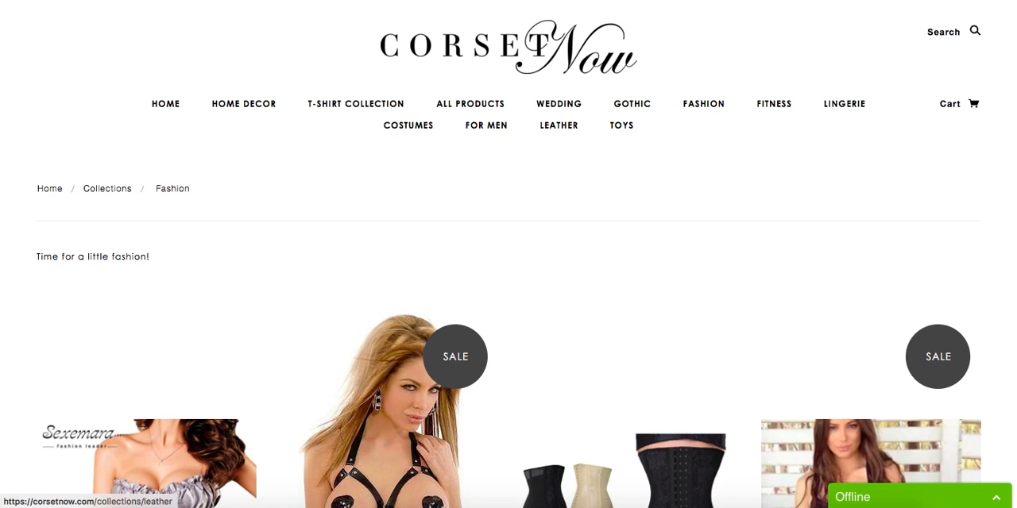
Step: Open COSTUMES from the top menu and scroll down to the page-two pagination
click(408, 126)
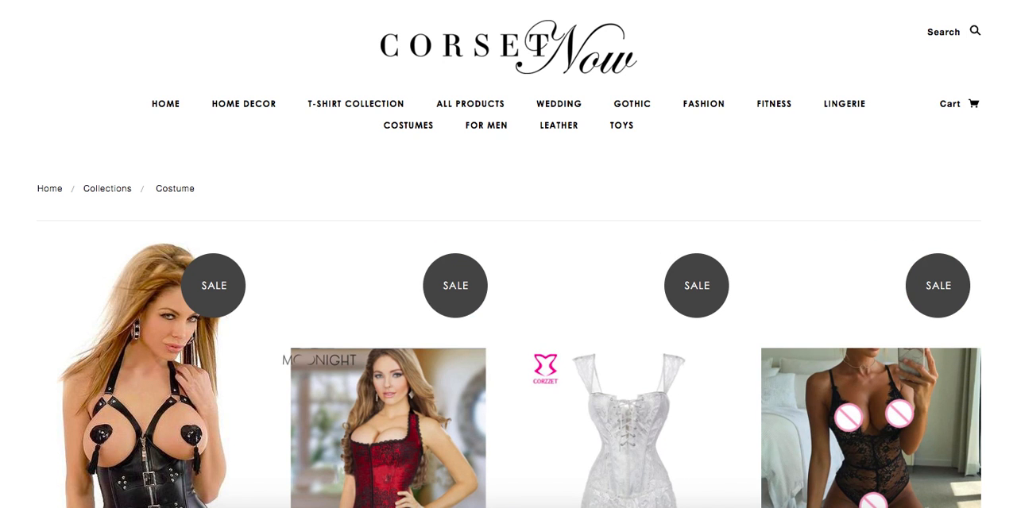
scroll(down, 3)
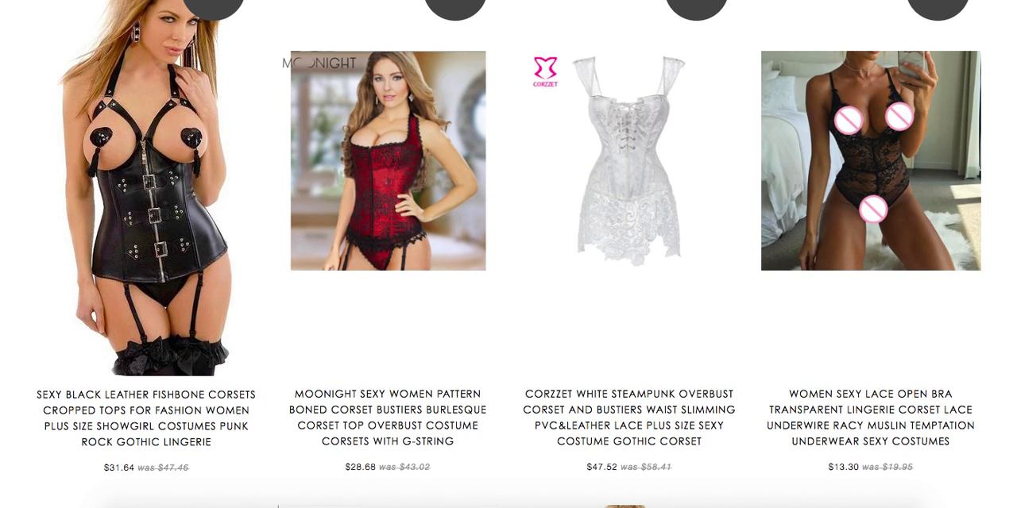
scroll(down, 3)
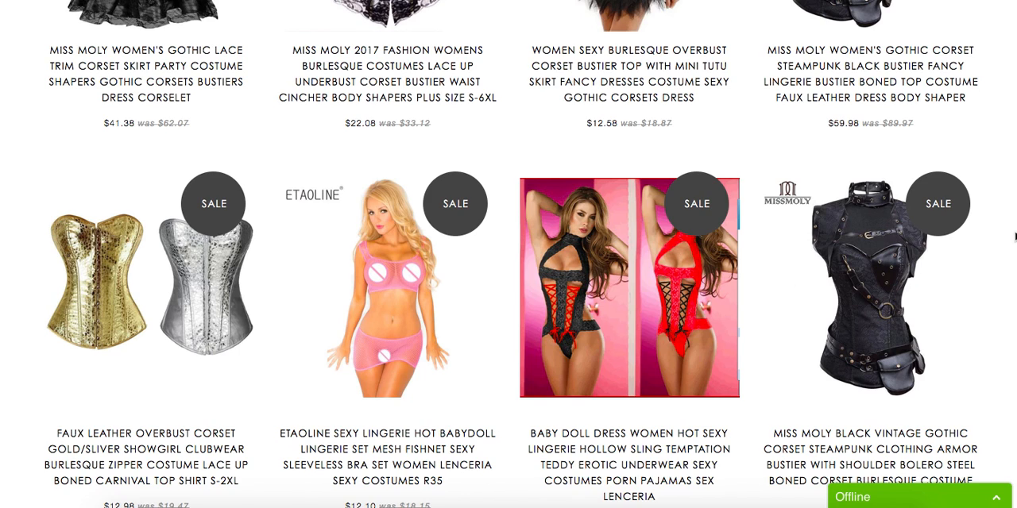
scroll(down, 3)
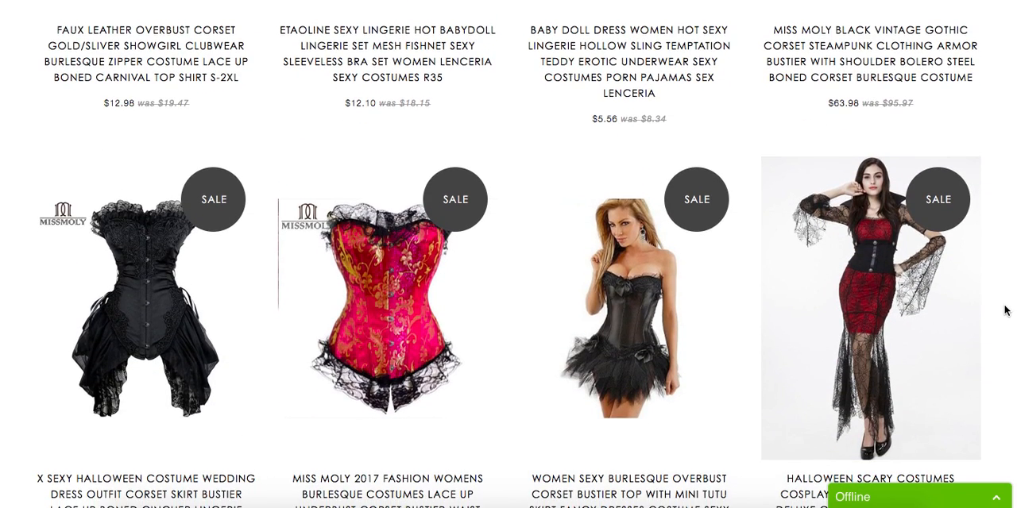
scroll(down, 3)
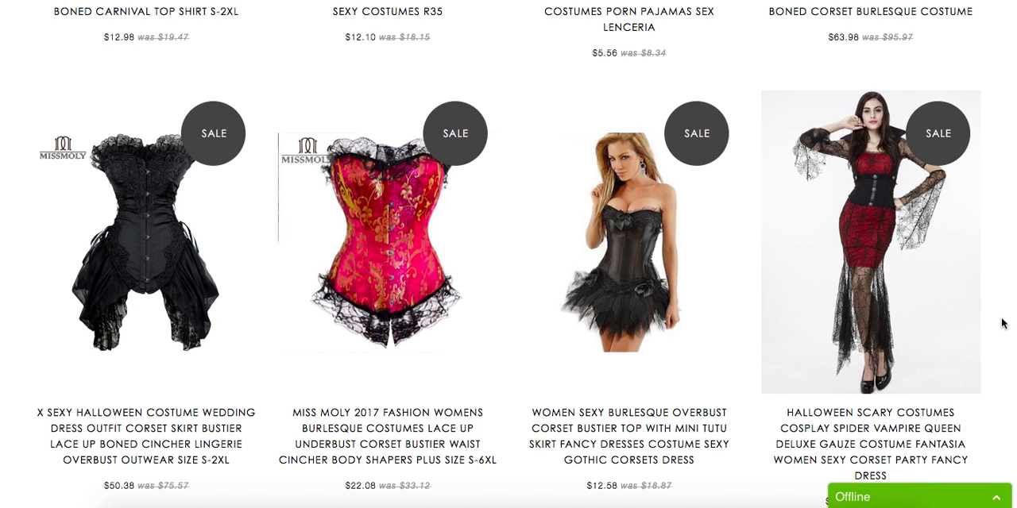
scroll(down, 3)
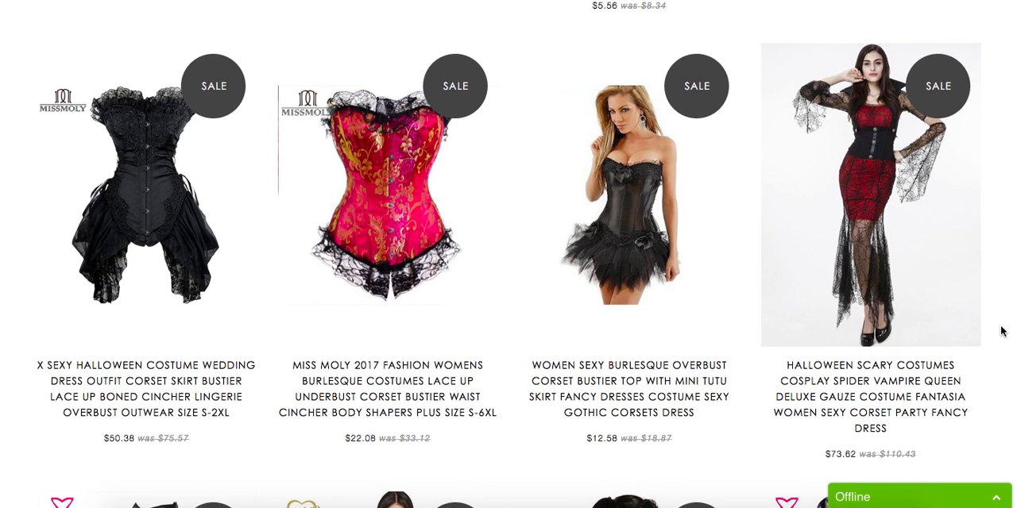
scroll(down, 3)
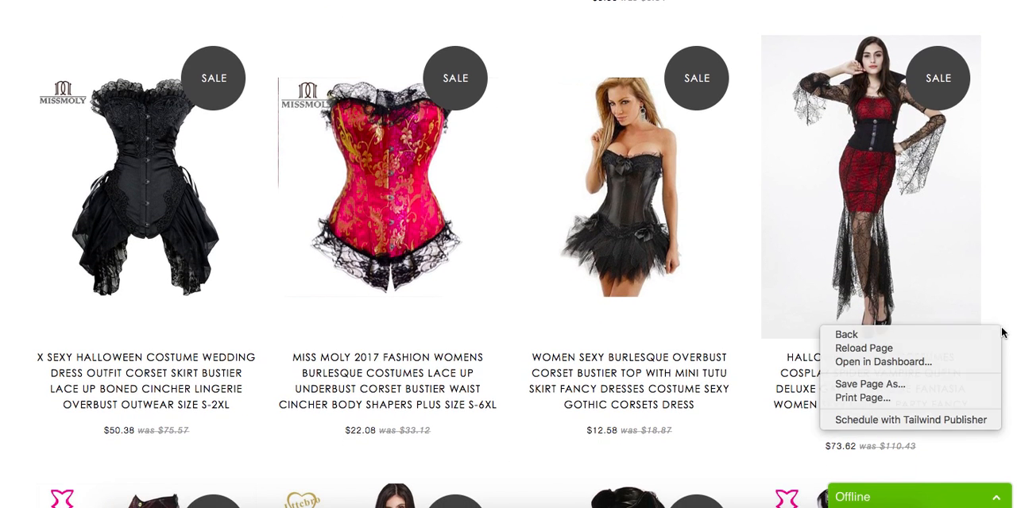
scroll(down, 3)
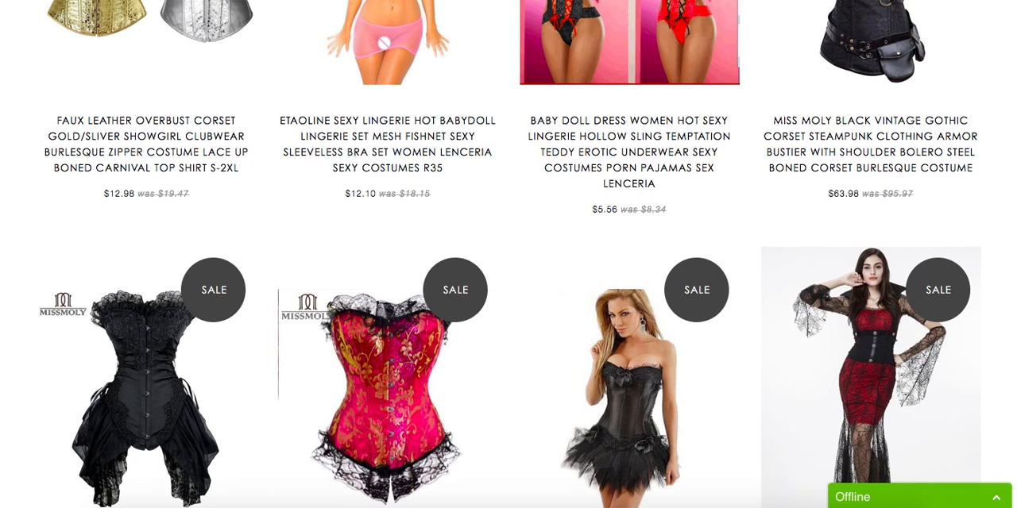
scroll(down, 3)
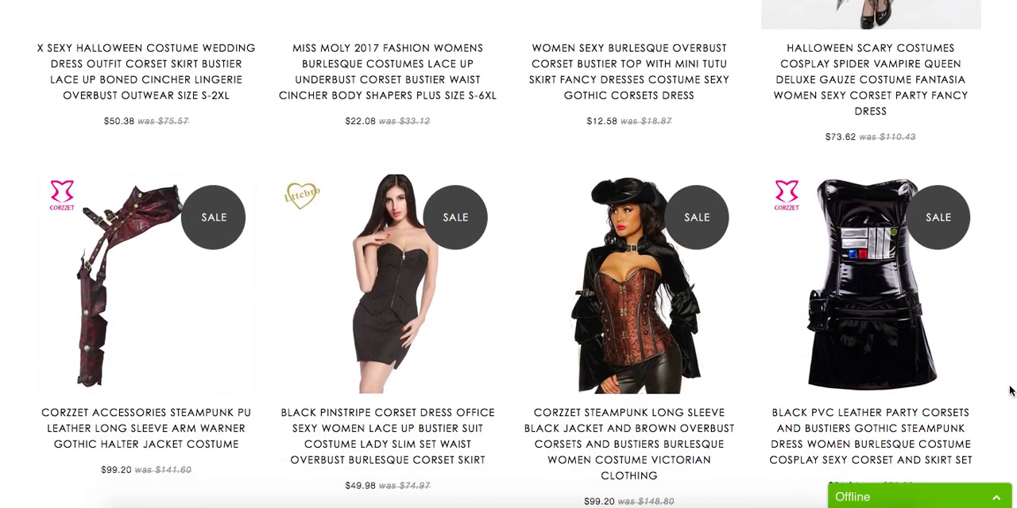
scroll(down, 3)
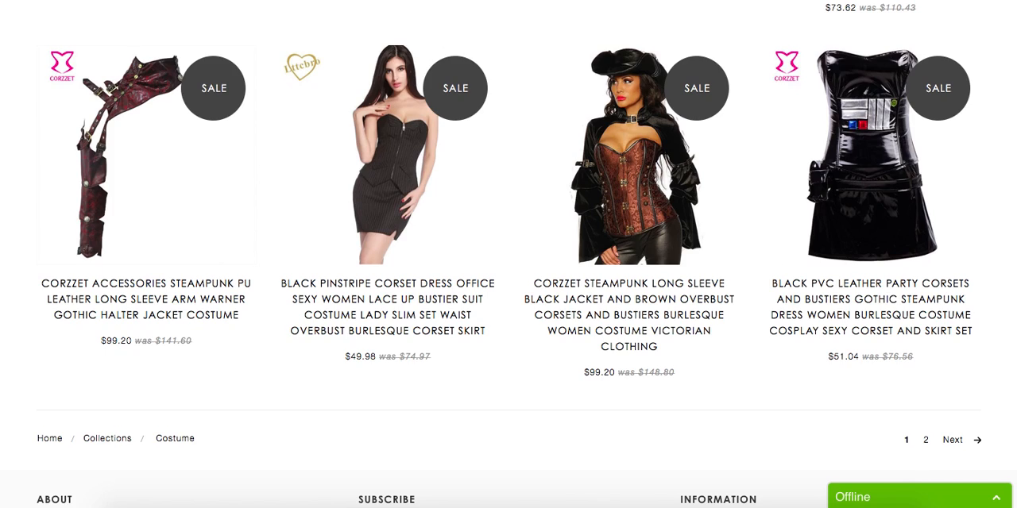
mouse_move(1003, 407)
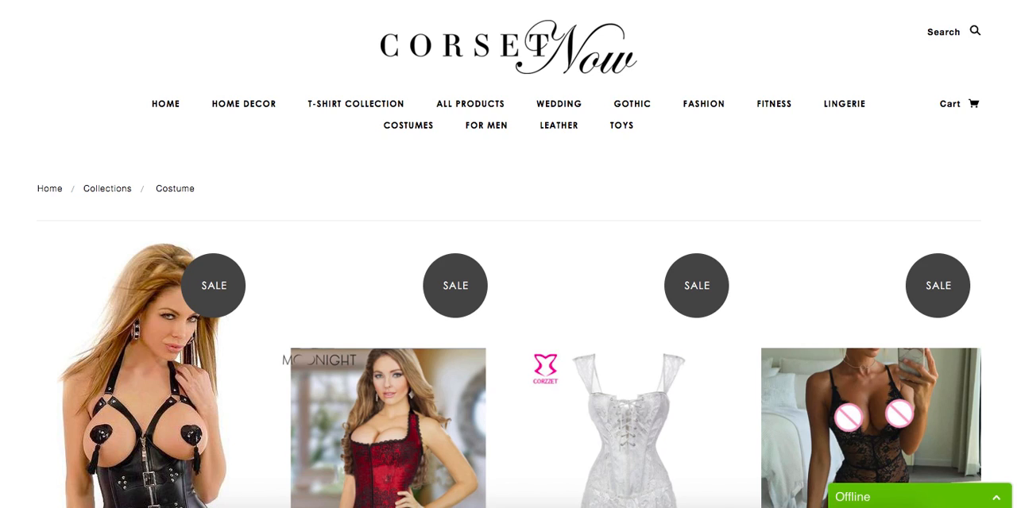
mouse_move(480, 104)
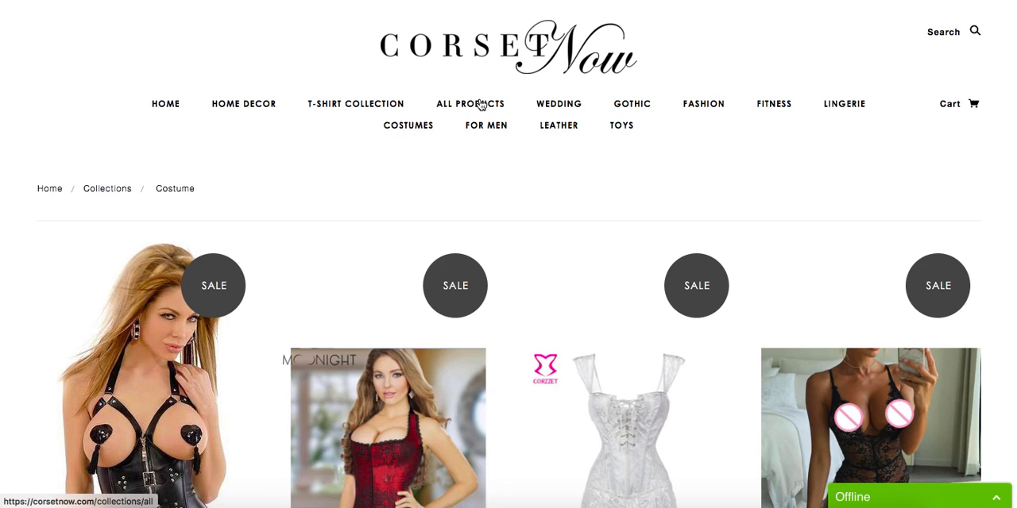
Step: Open ALL PRODUCTS and scroll to the footer and 26-page pagination
click(470, 104)
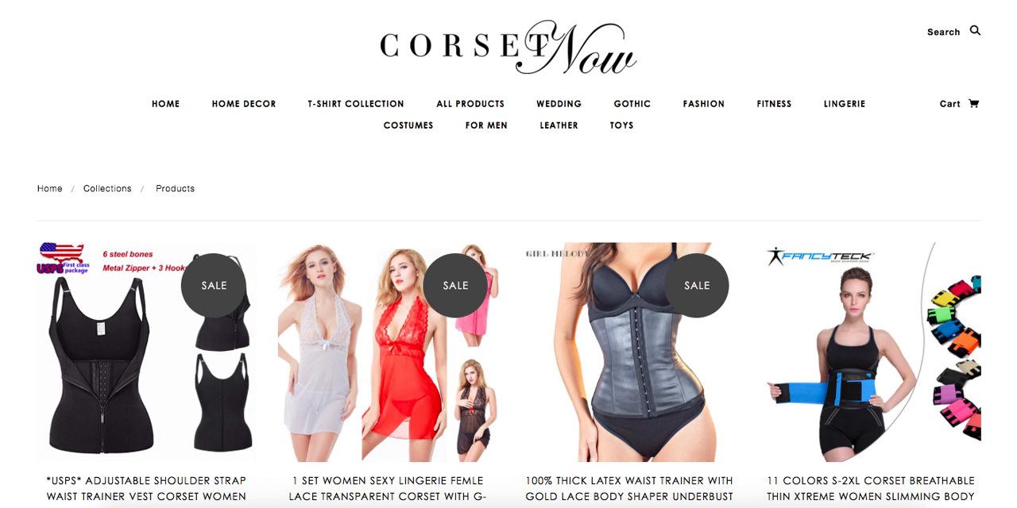
scroll(down, 3)
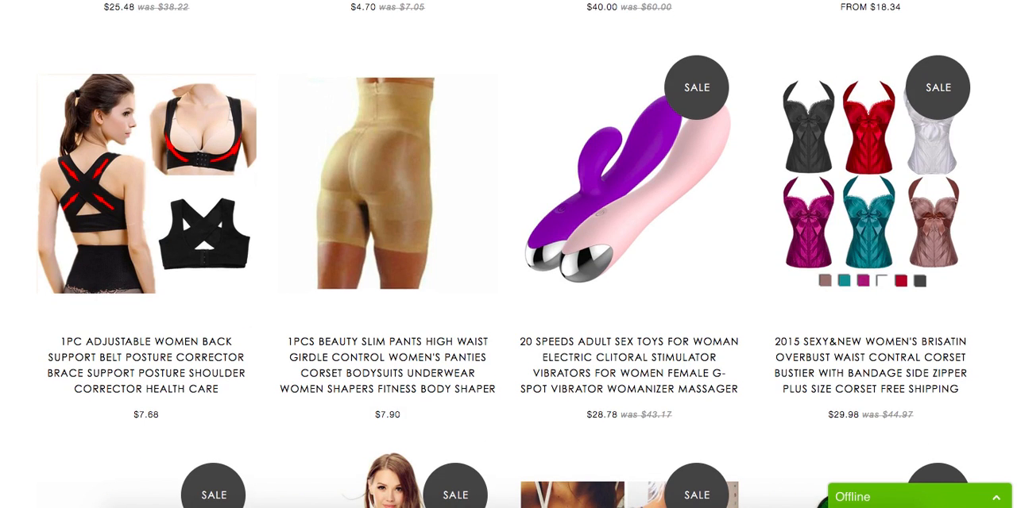
scroll(down, 3)
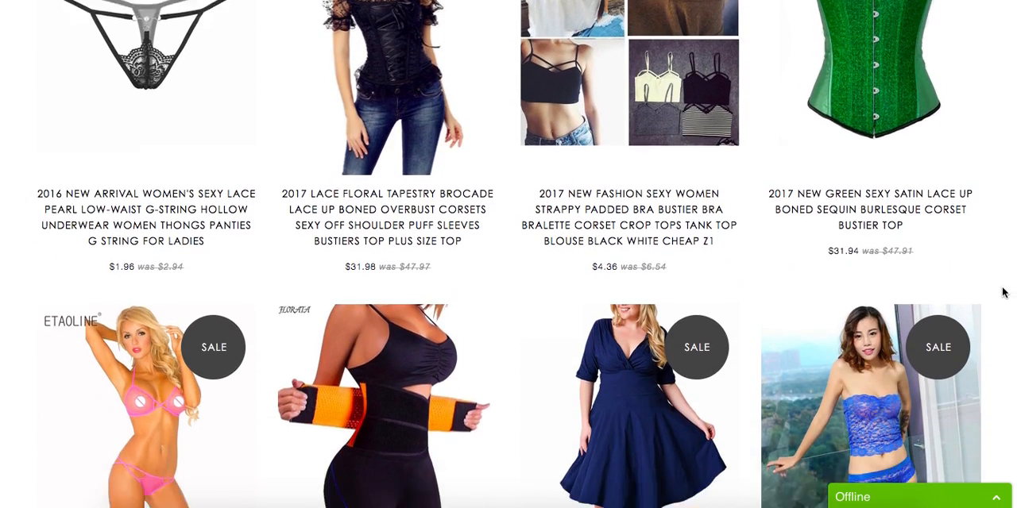
scroll(down, 3)
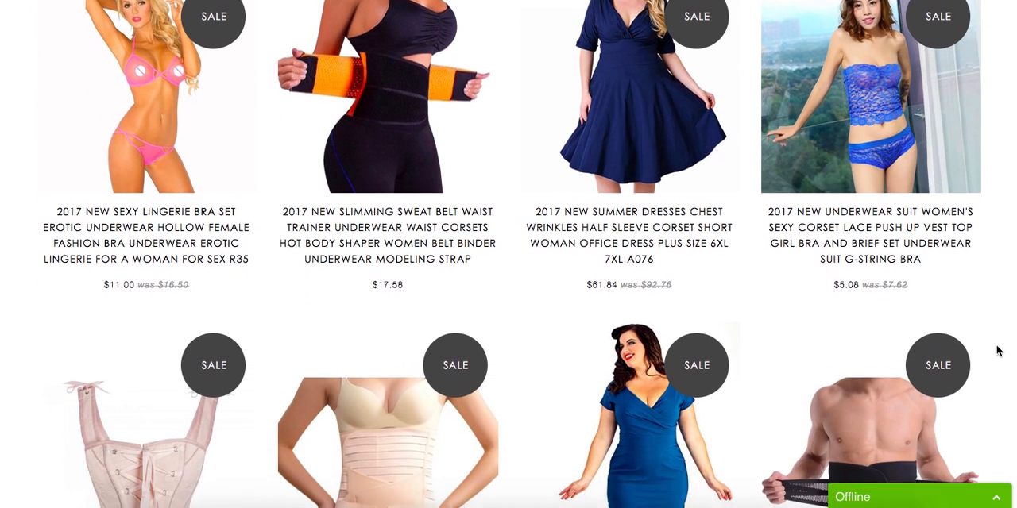
scroll(down, 3)
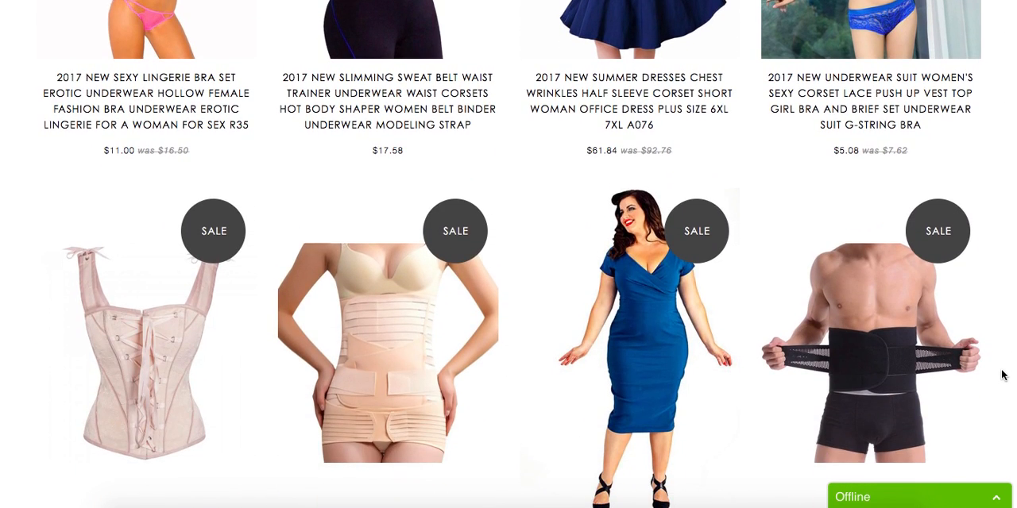
scroll(down, 3)
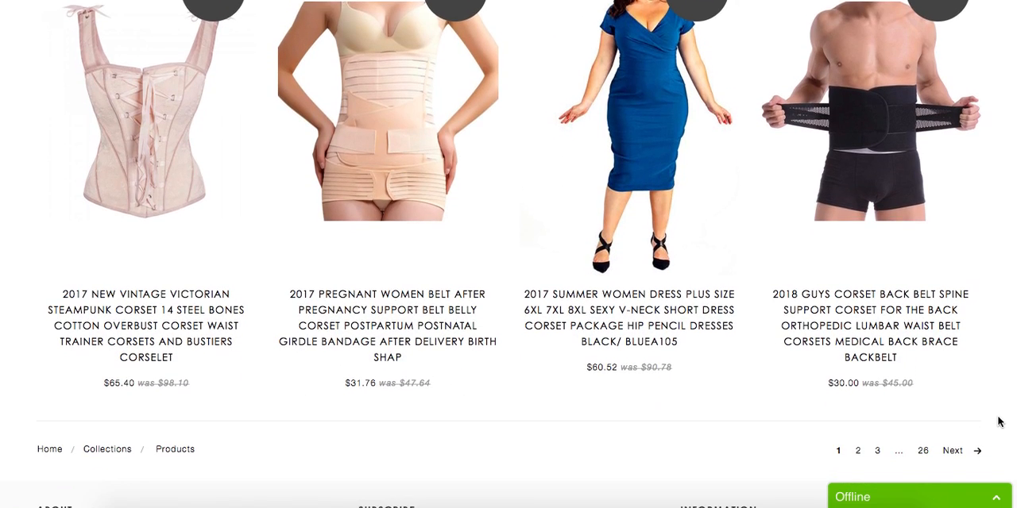
scroll(down, 3)
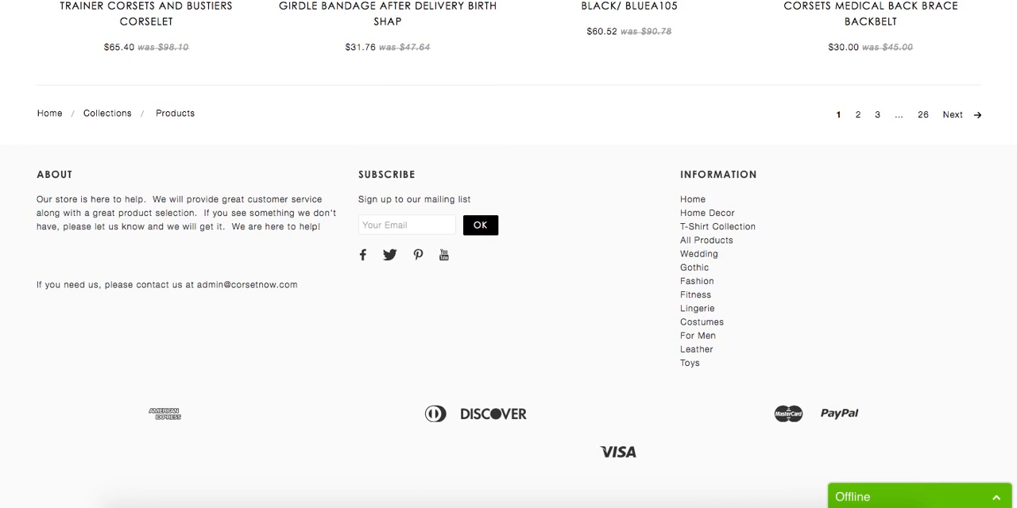
mouse_move(898, 233)
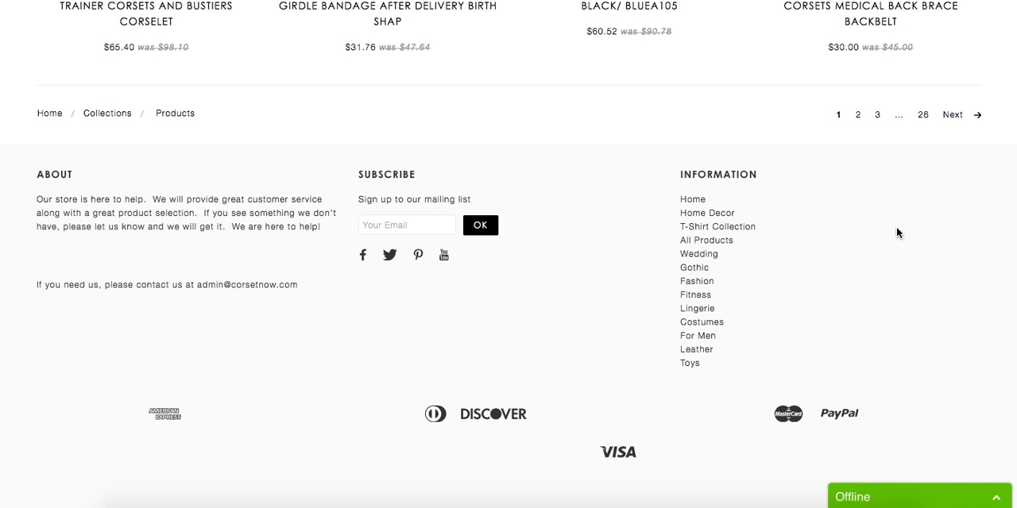
mouse_move(888, 243)
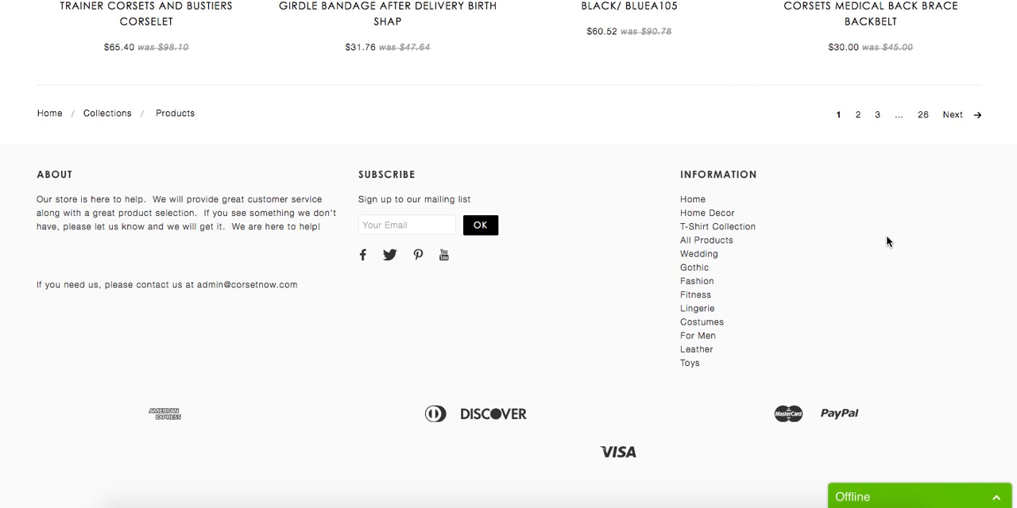
mouse_move(924, 207)
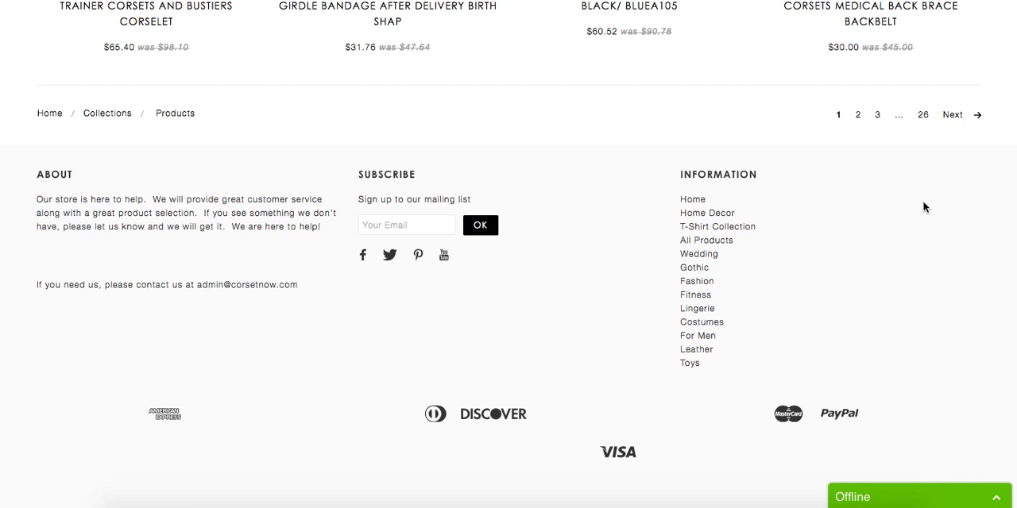
mouse_move(362, 255)
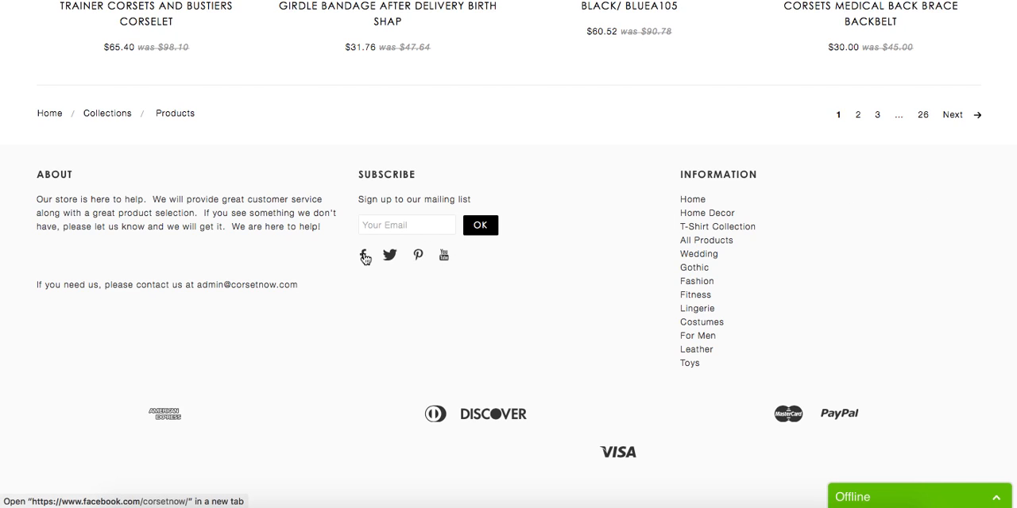
mouse_move(390, 256)
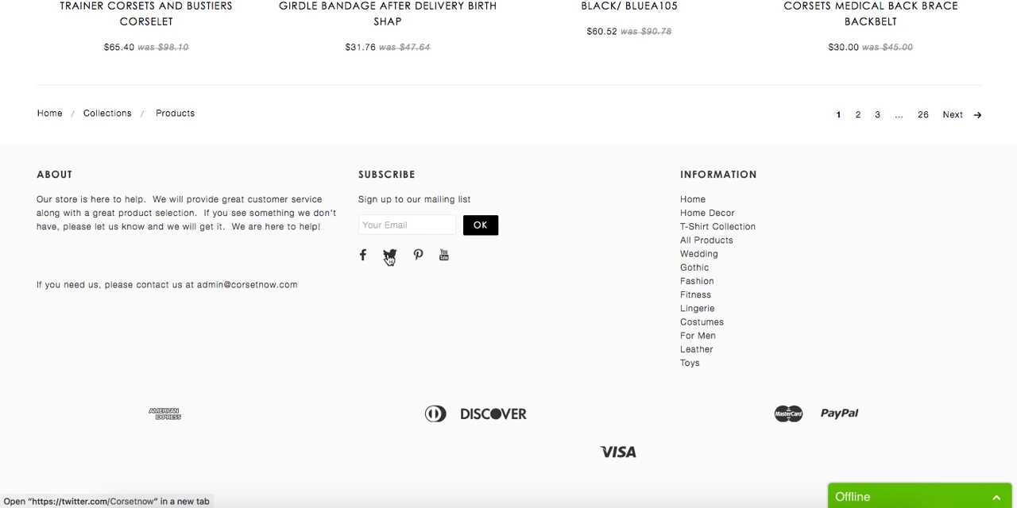
mouse_move(418, 258)
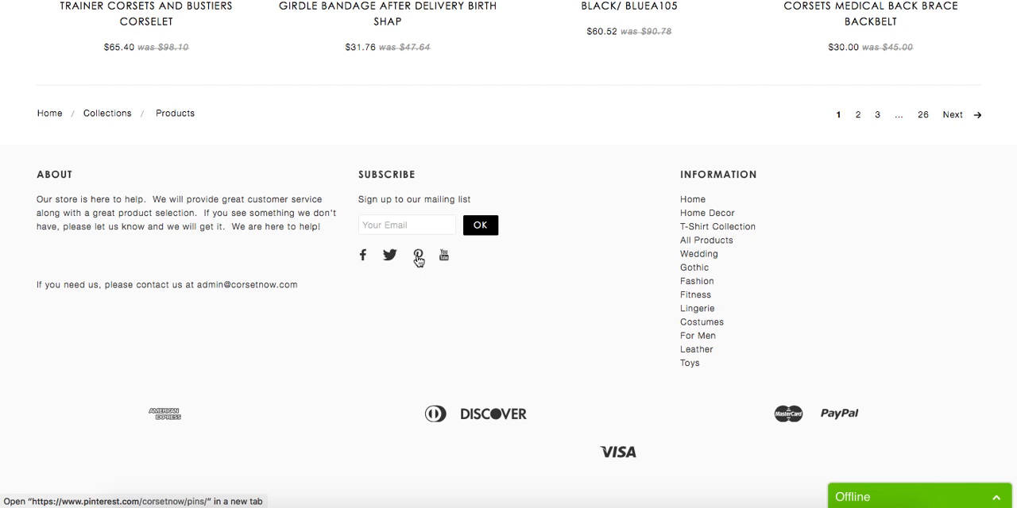
mouse_move(445, 260)
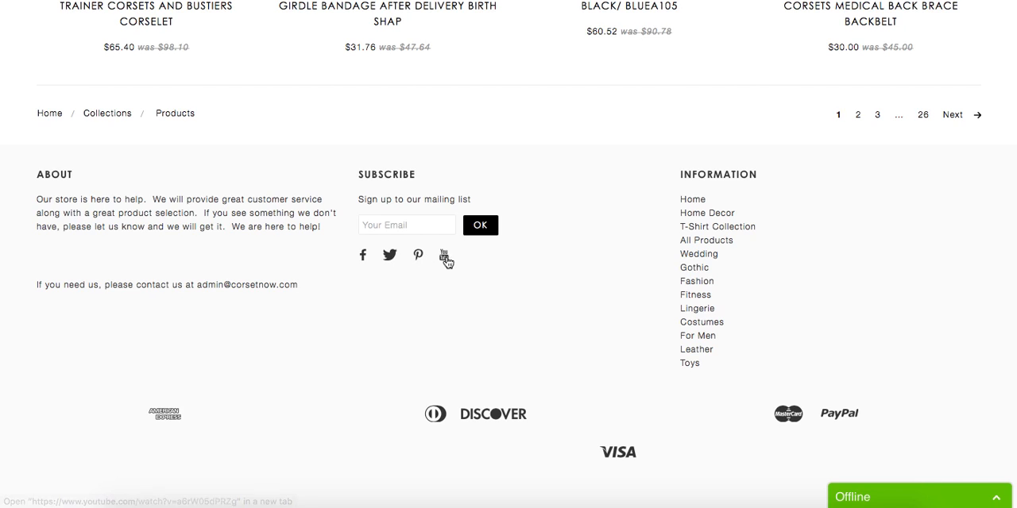
mouse_move(355, 283)
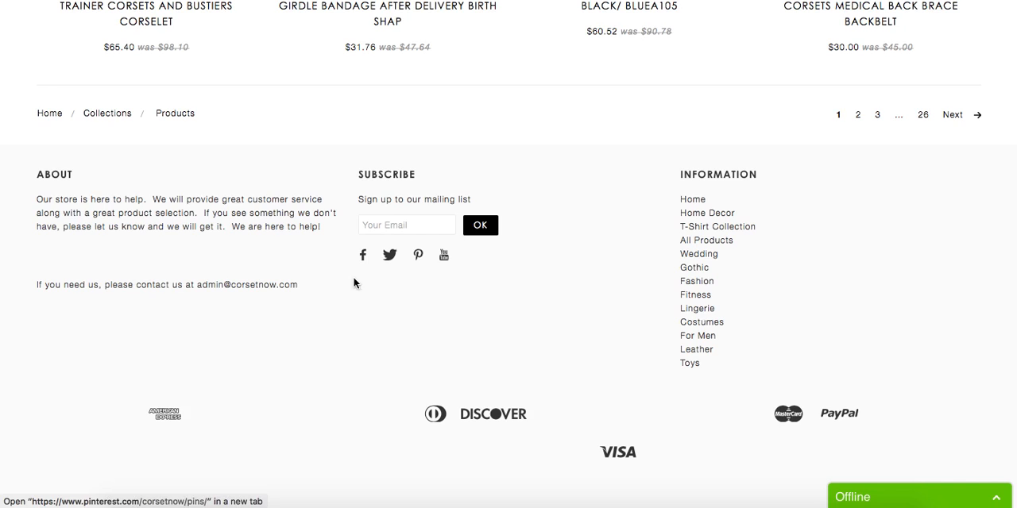
mouse_move(301, 292)
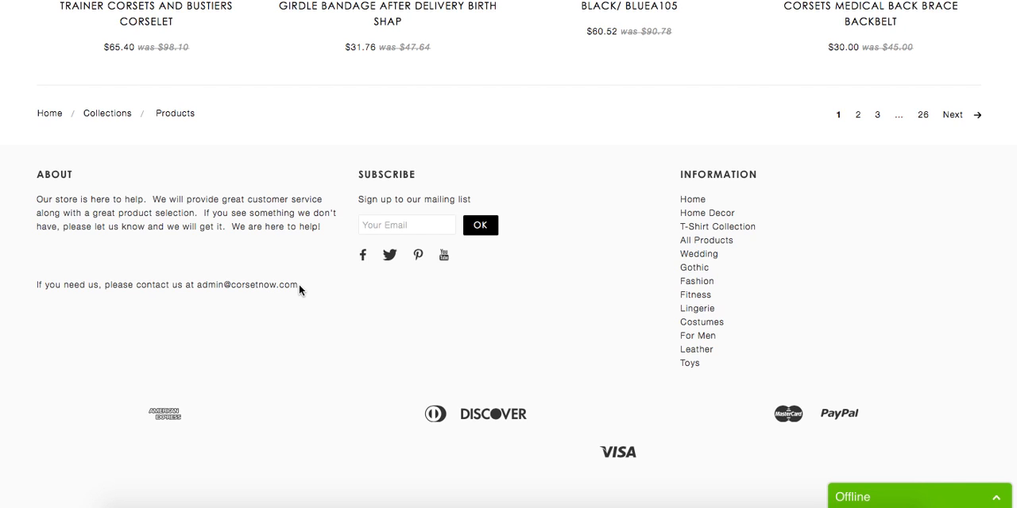
Step: Select the store's contact email address in the footer, then deselect it
double_click(247, 284)
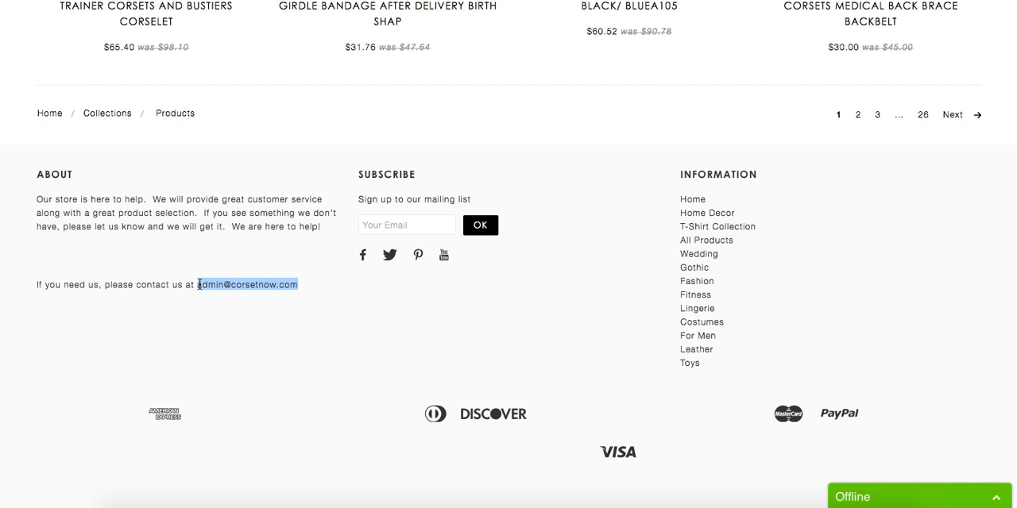
click(254, 322)
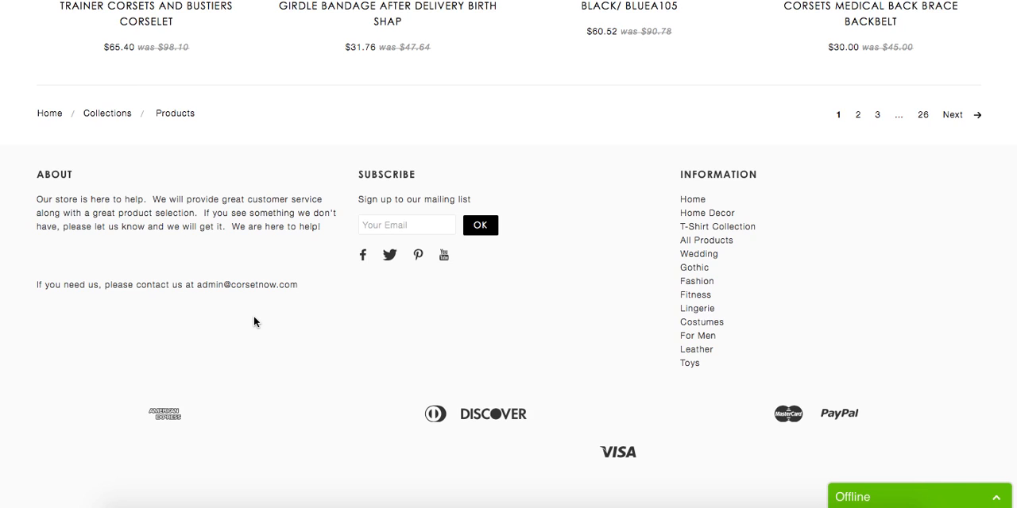
mouse_move(259, 298)
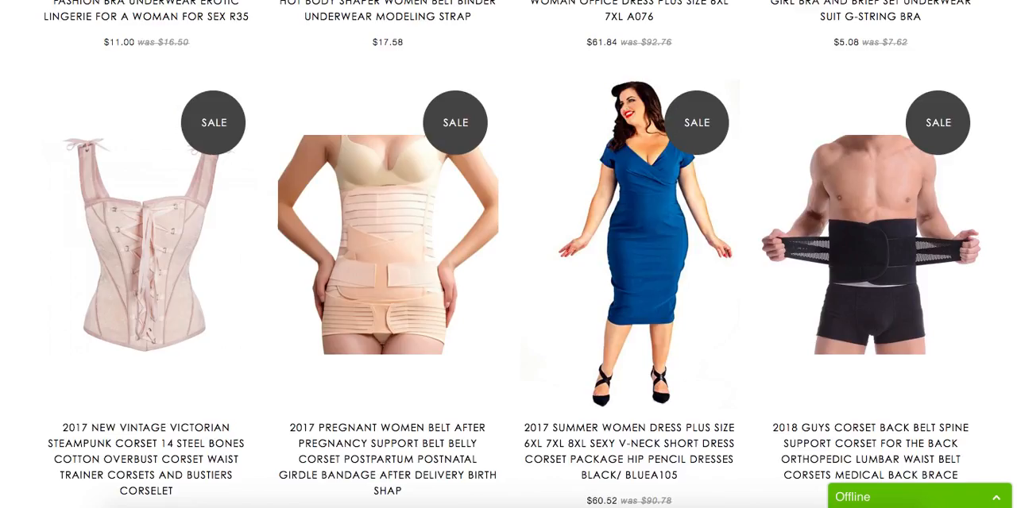
Step: Click on the SALE product grid above the footer
click(486, 126)
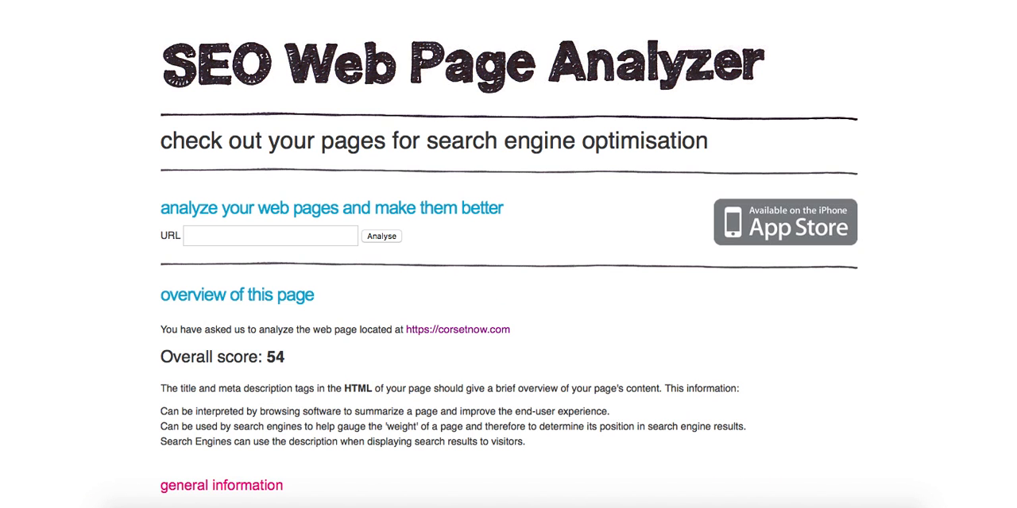
Step: Scroll the corsetnow.com report past the score of 54, general information and meta tags
scroll(down, 3)
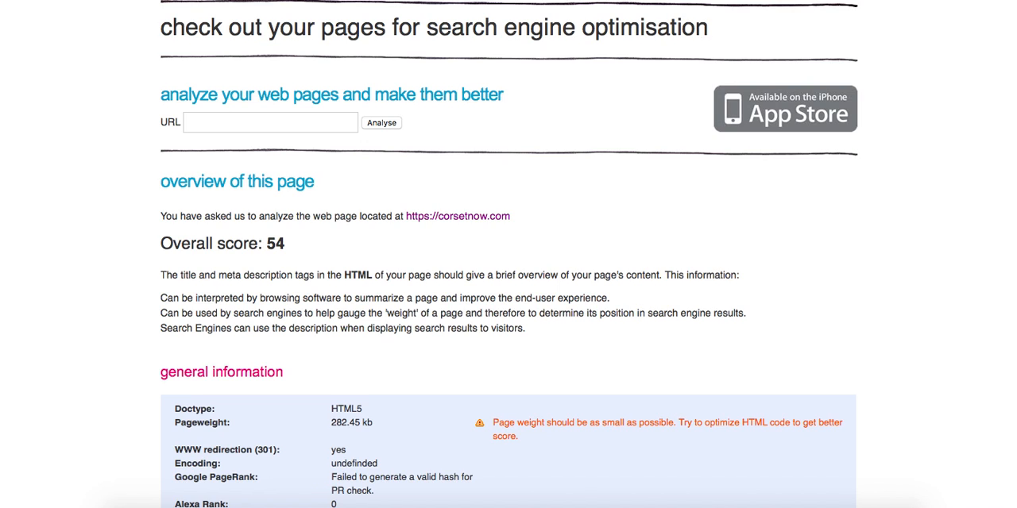
scroll(down, 3)
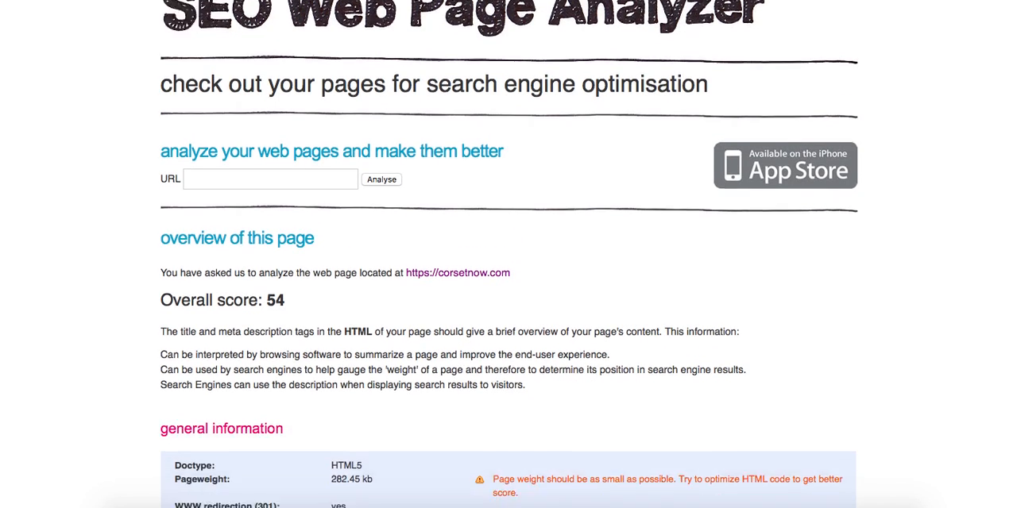
scroll(down, 3)
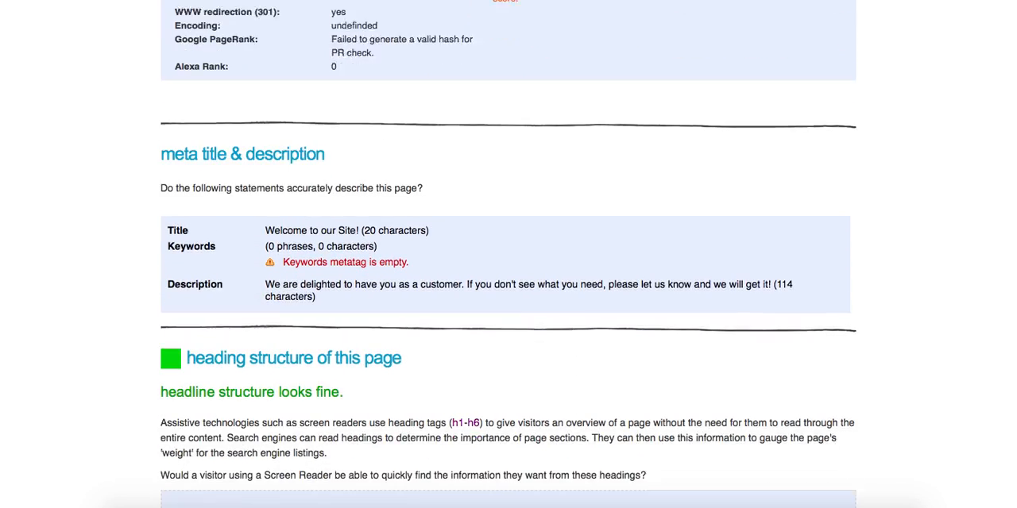
scroll(down, 3)
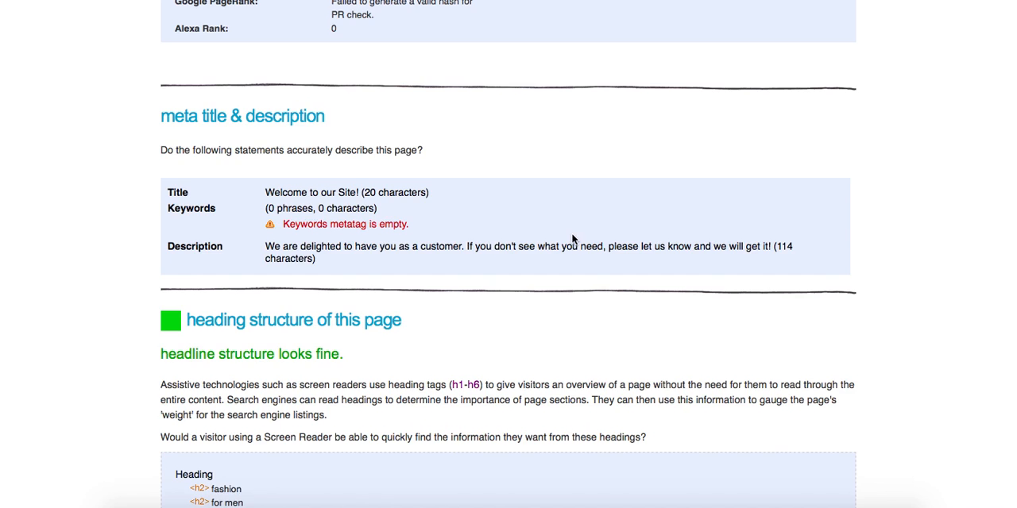
mouse_move(448, 282)
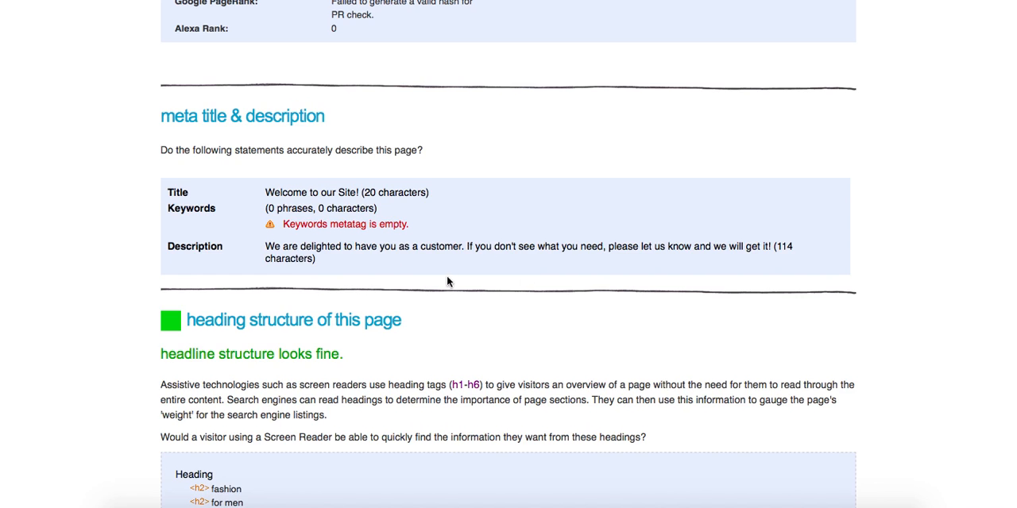
mouse_move(774, 246)
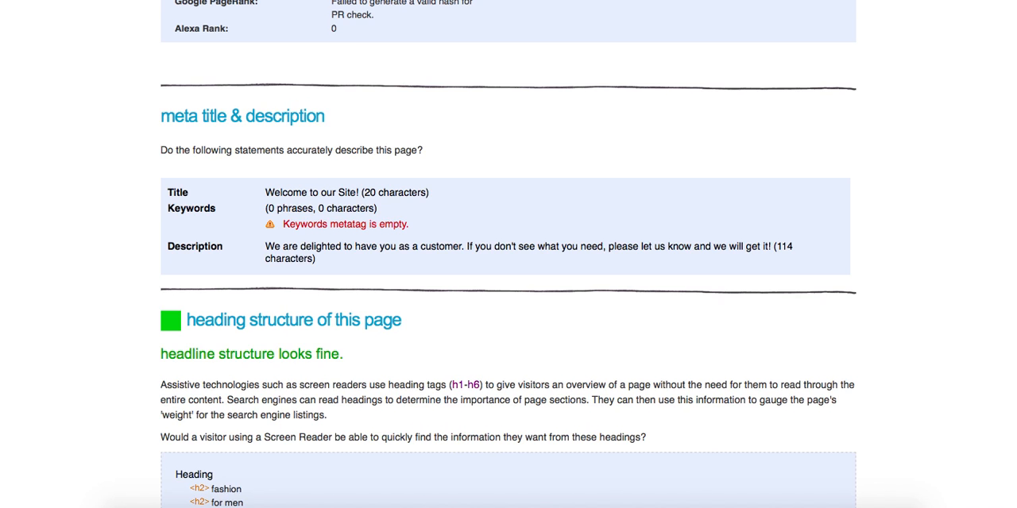
Step: Scroll to the heading structure and keyword frequency table, where Sale and Was rank highest
scroll(down, 3)
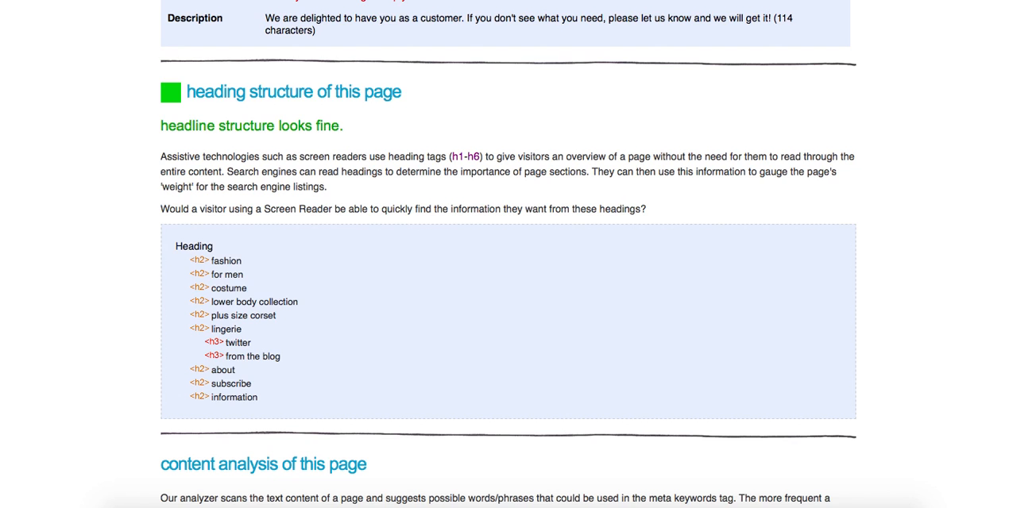
scroll(down, 3)
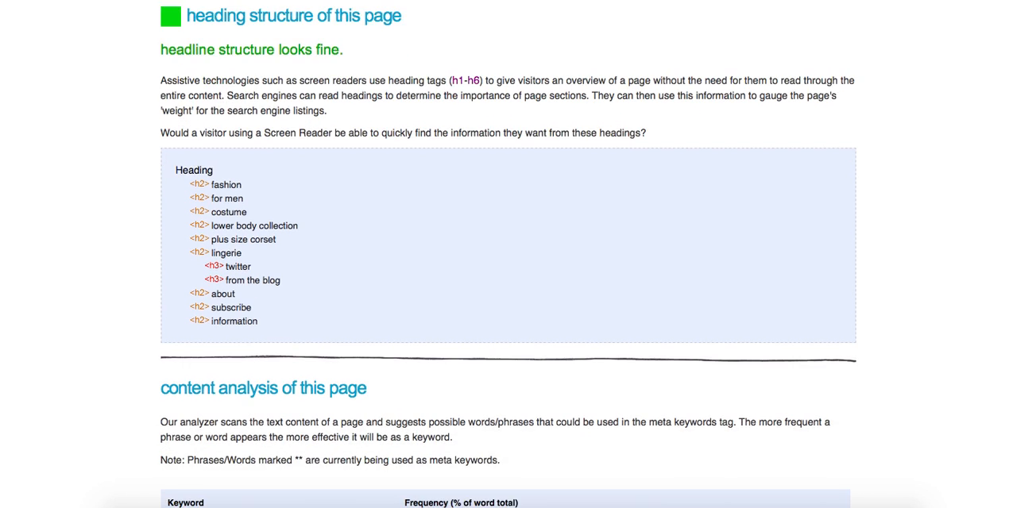
scroll(down, 3)
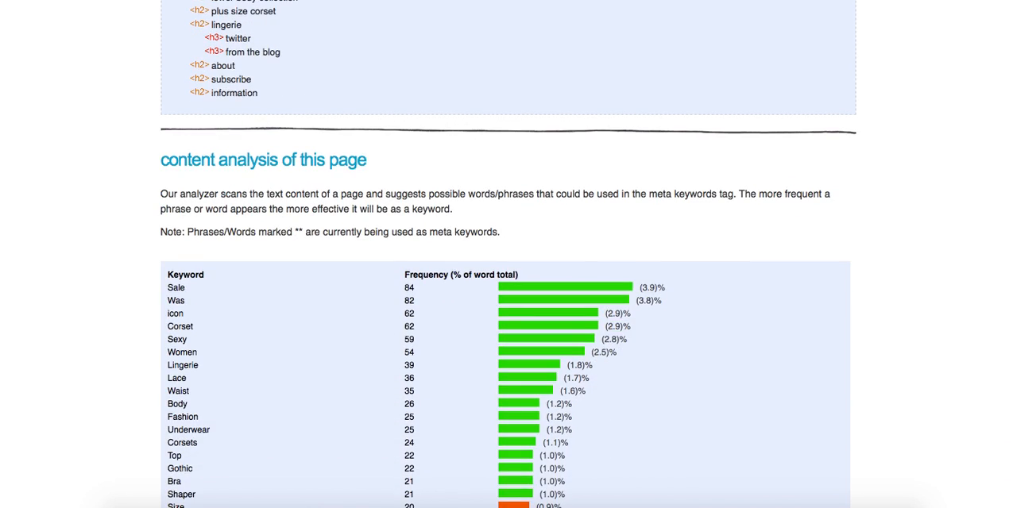
scroll(down, 3)
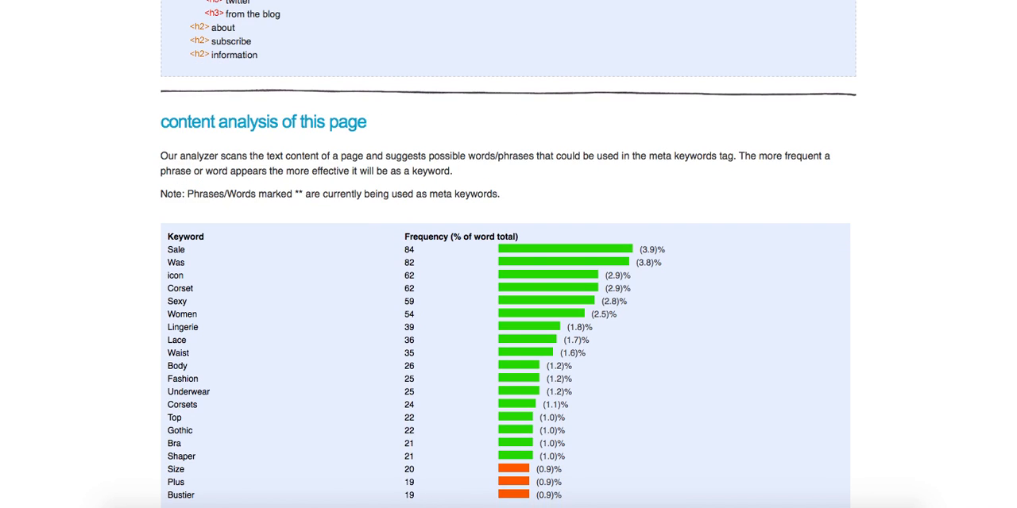
mouse_move(870, 129)
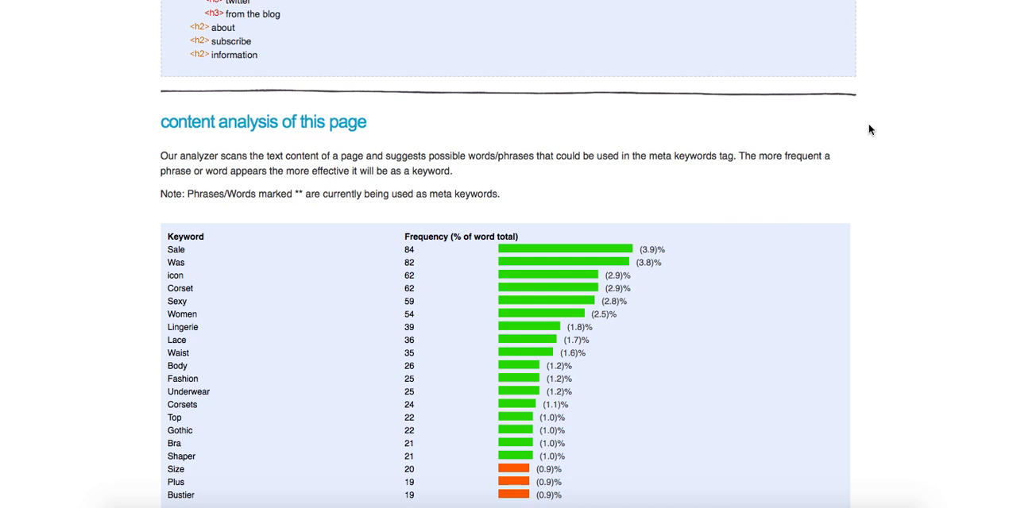
mouse_move(265, 330)
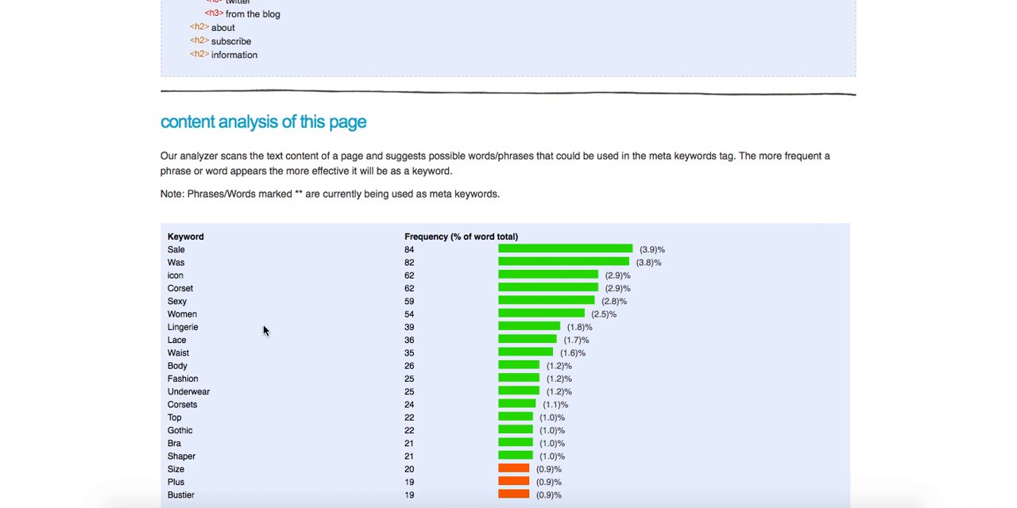
mouse_move(214, 285)
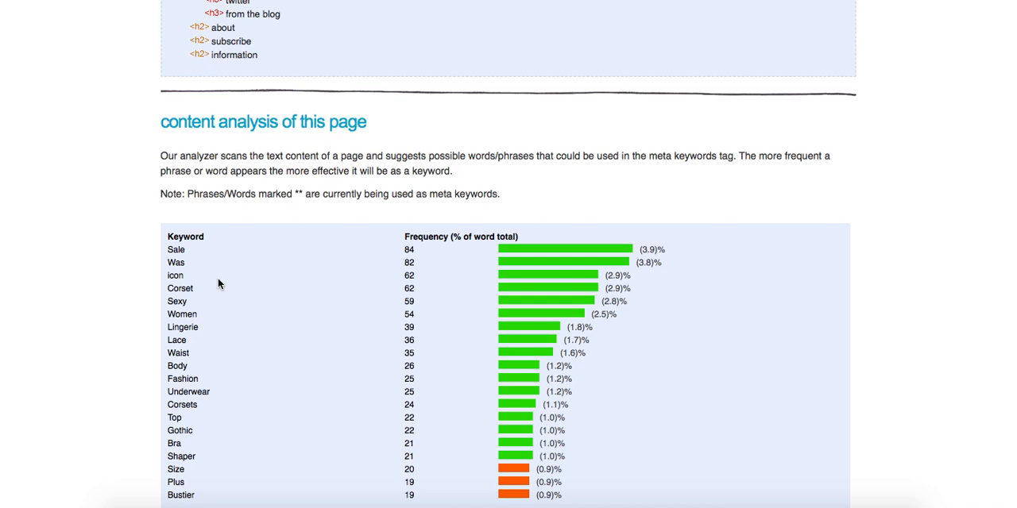
mouse_move(334, 276)
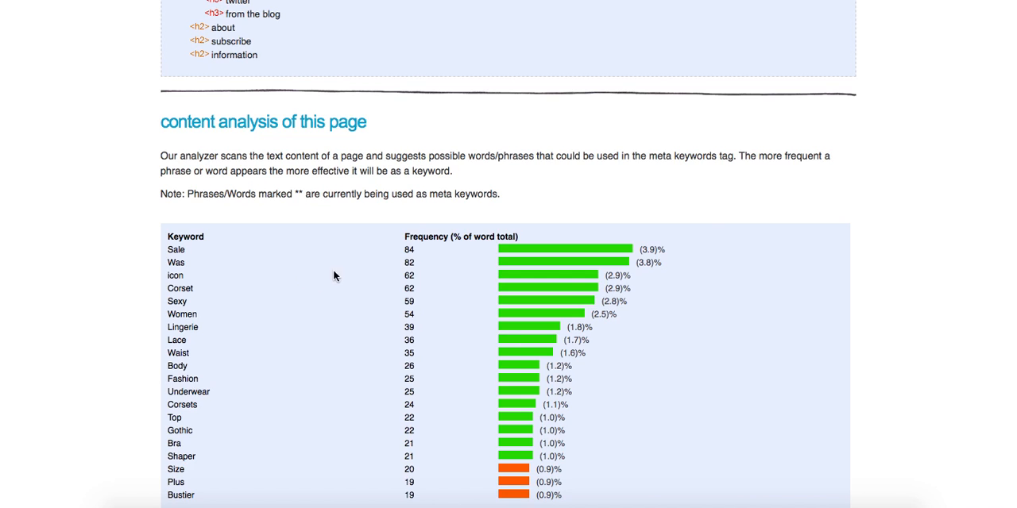
mouse_move(943, 162)
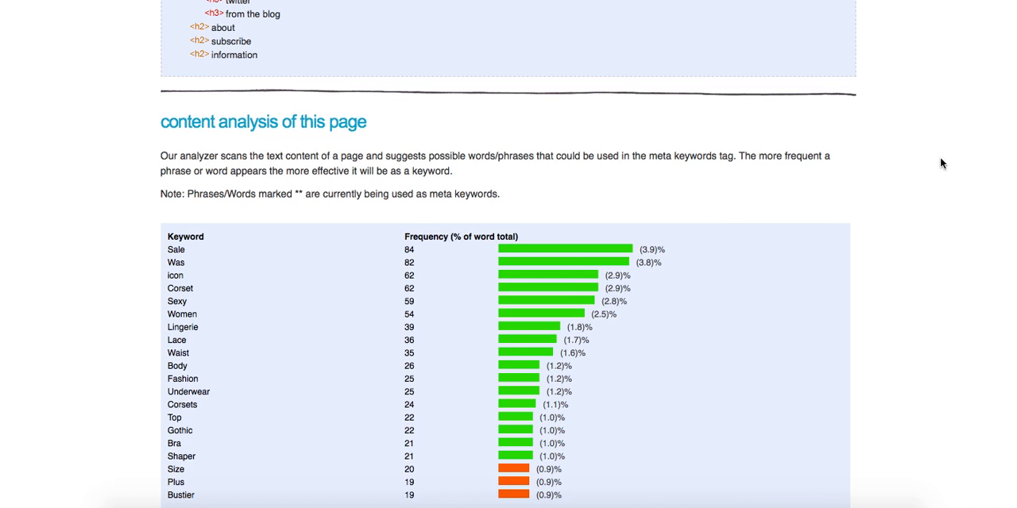
mouse_move(940, 144)
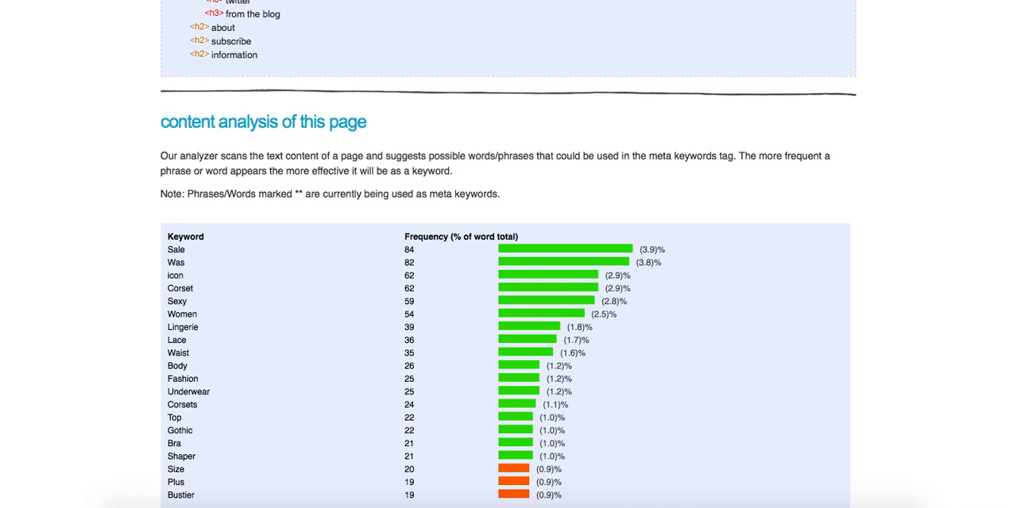
scroll(down, 3)
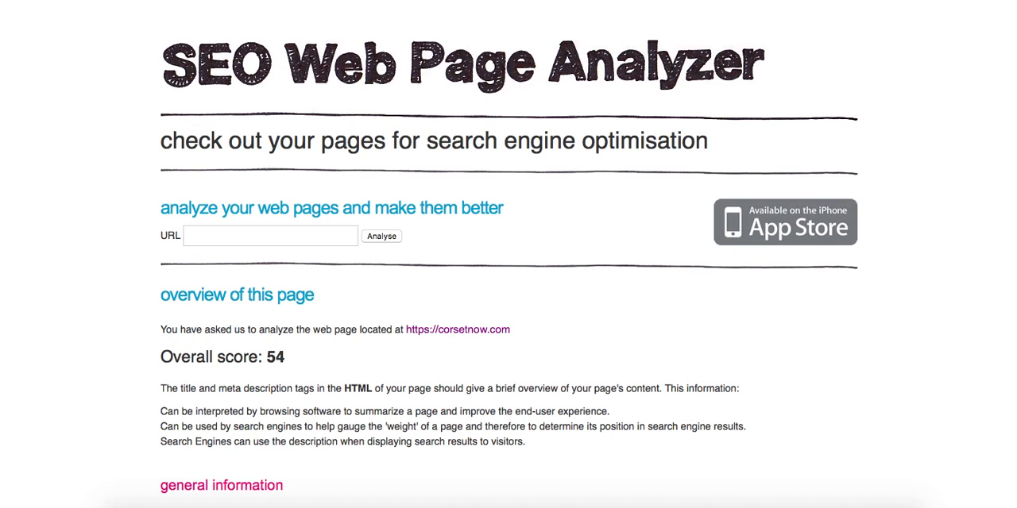
Step: Return to the Rock Paper Copy home page, 'Skyrocket Your Traffic!'
click(459, 330)
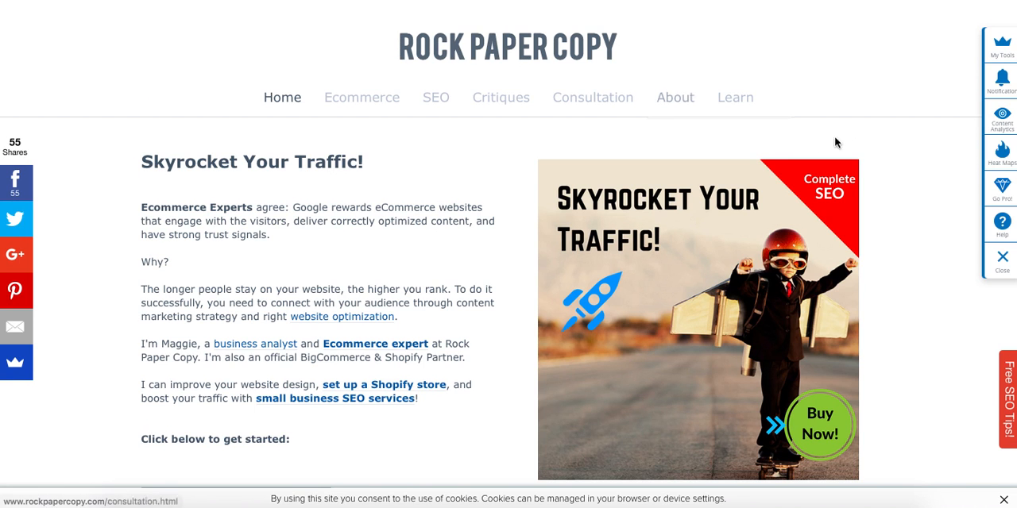
mouse_move(892, 71)
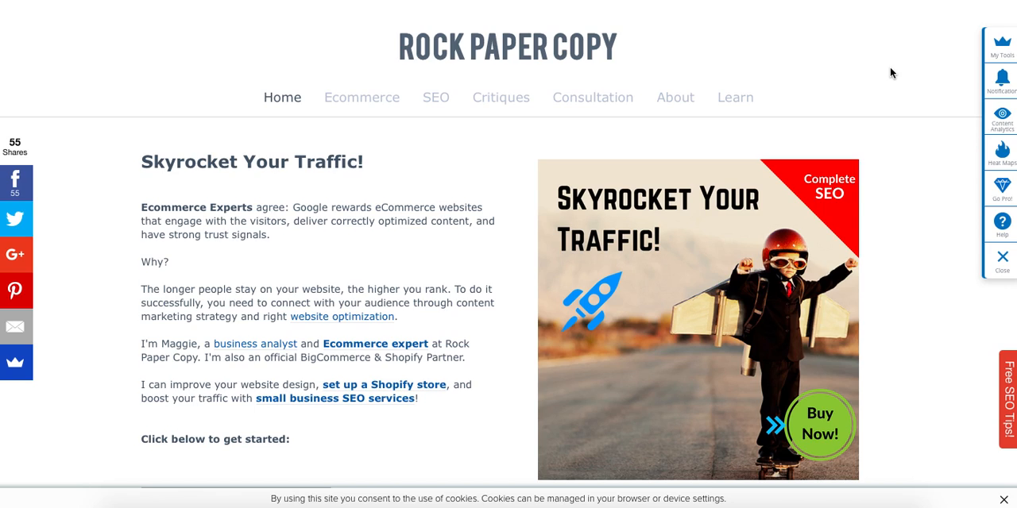
mouse_move(894, 100)
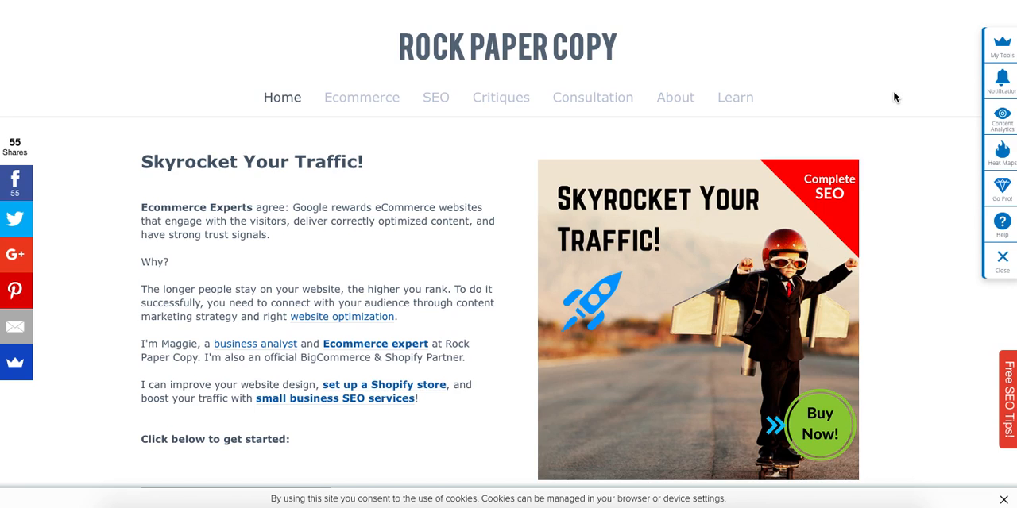
mouse_move(774, 62)
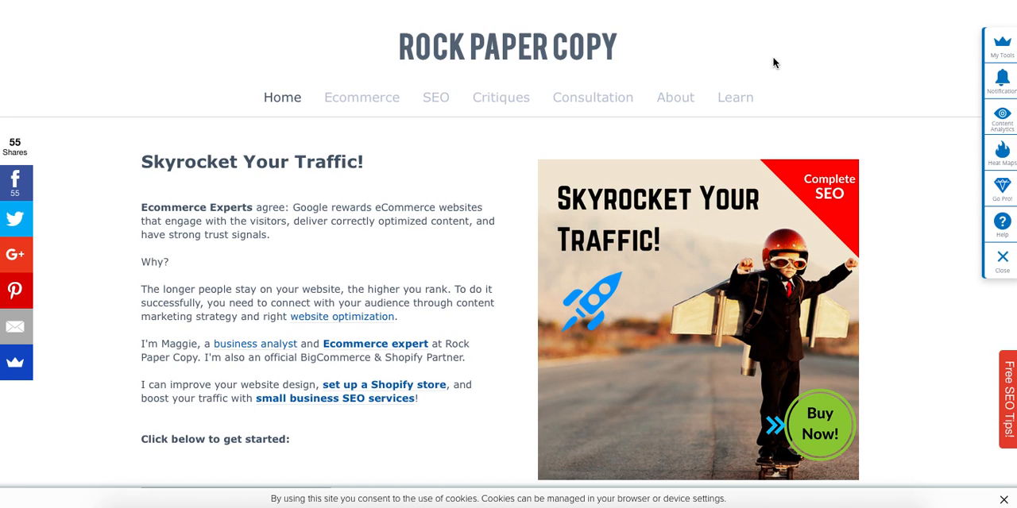